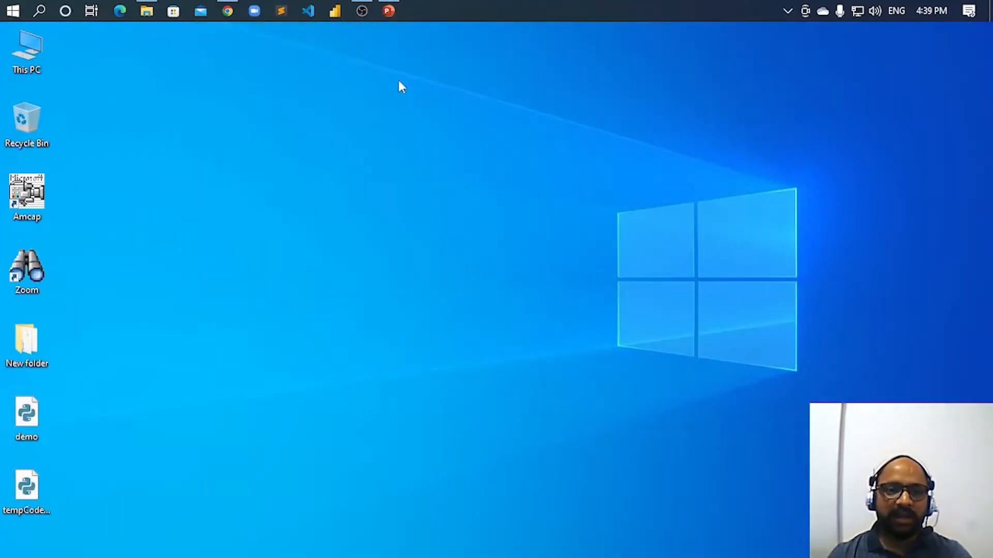
mouse_move(302, 95)
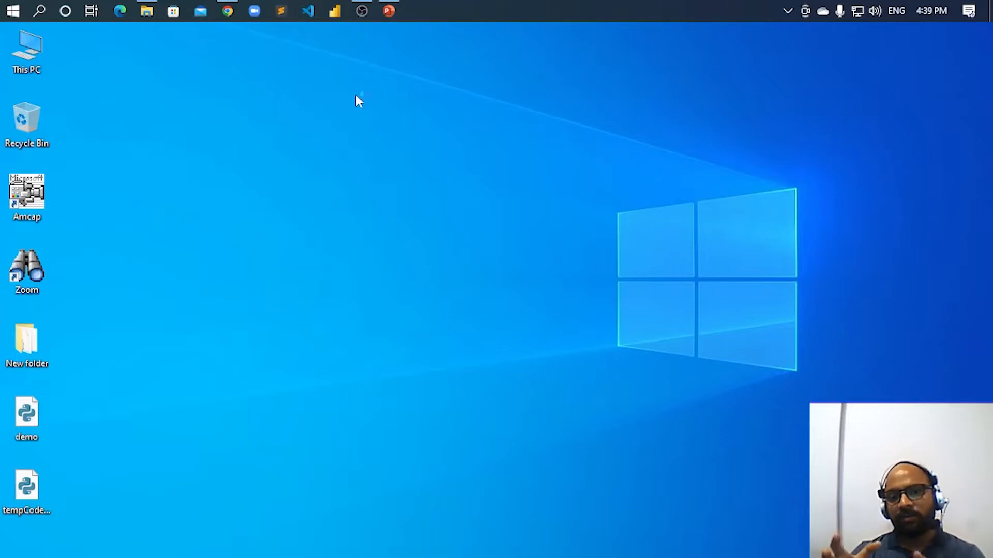
Bring Visual Studio Code to the front showing inbuilt_list.py list examples.
click(308, 11)
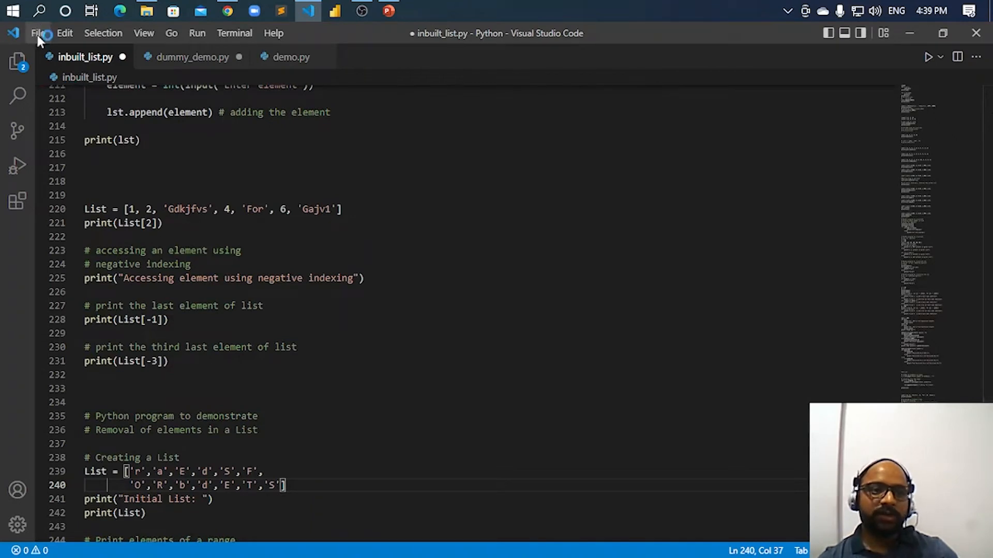
Show the Explorer file list and scroll it down toward matplot-subplot.py.
click(17, 61)
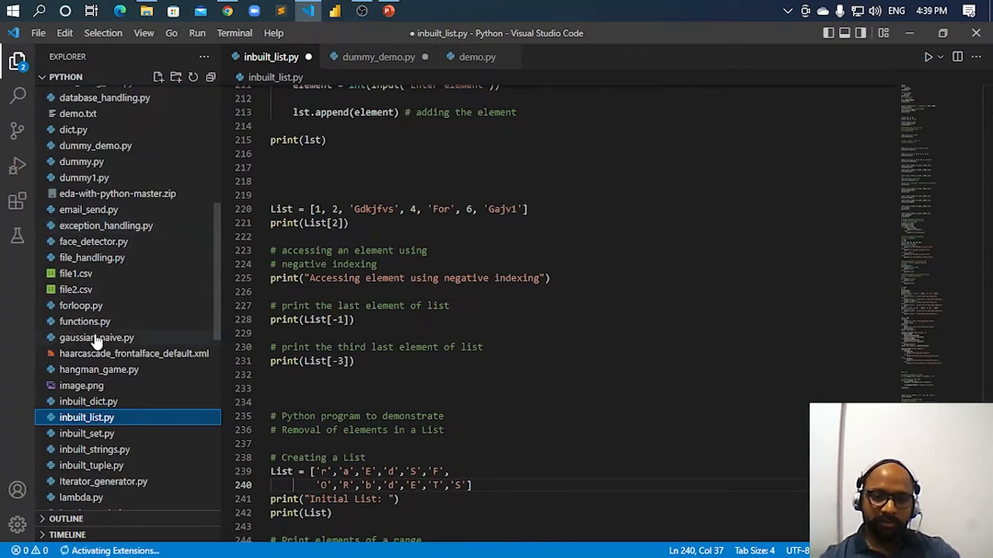
scroll(down, 3)
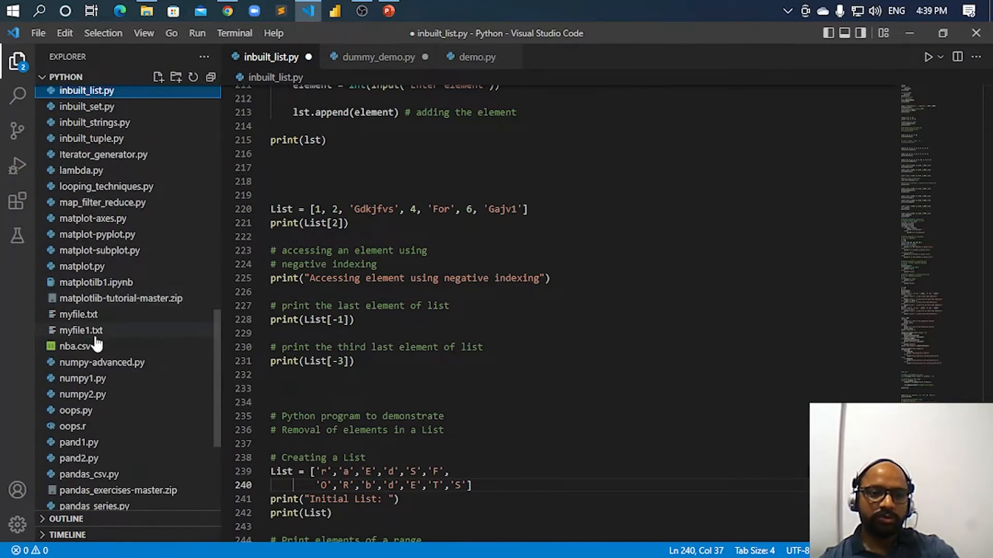
mouse_move(146, 256)
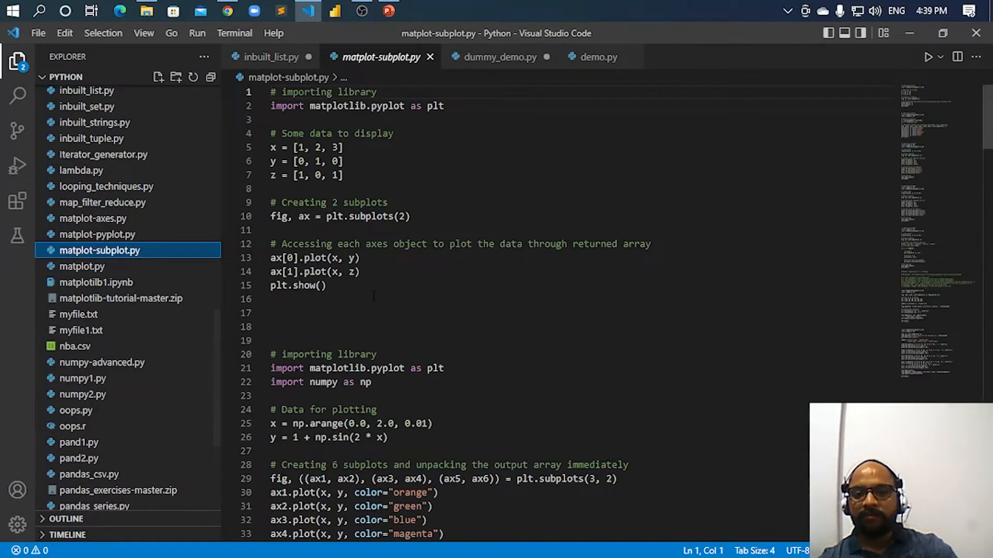
scroll(down, 3)
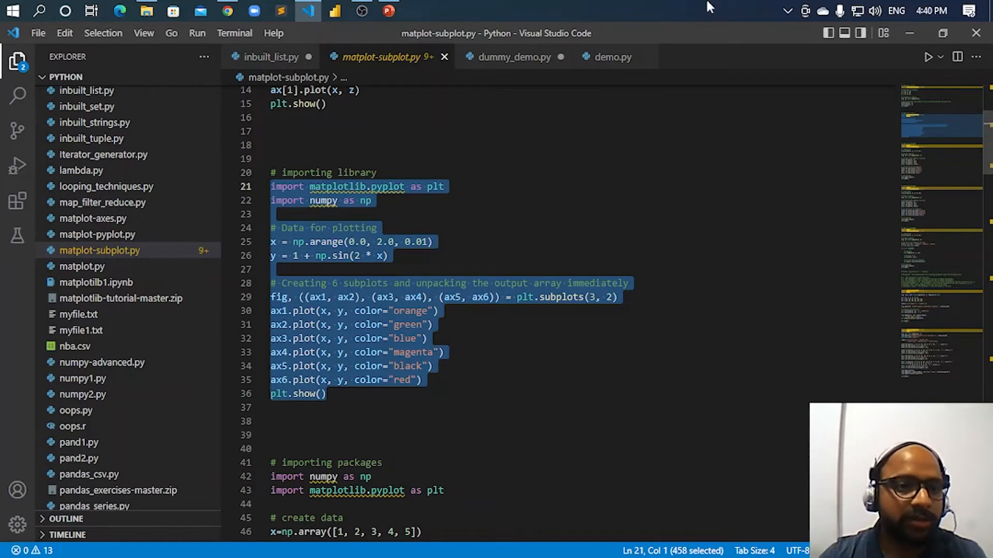
click(11, 11)
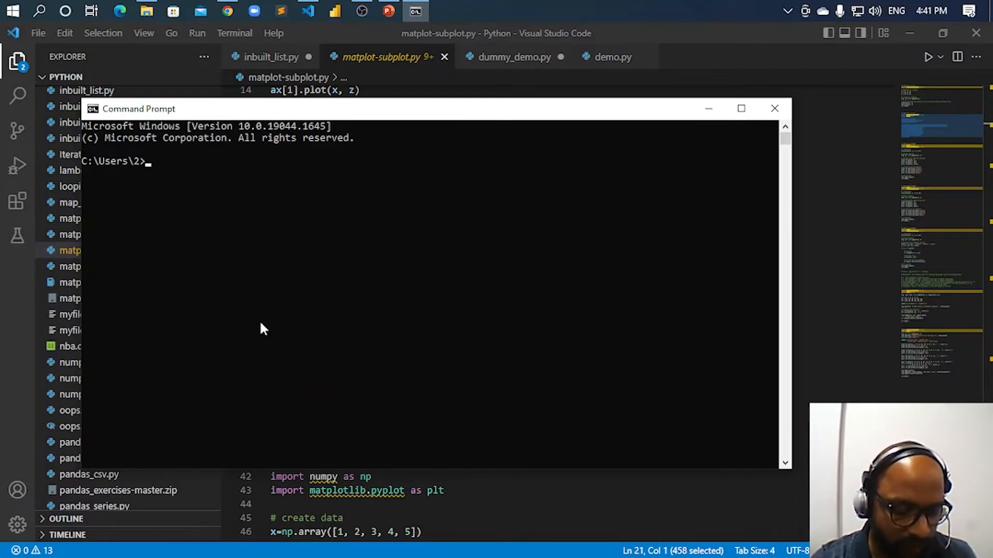
Change into the AppData folder, then begin a second cd and erase the mistyped letter.
text(cd AppData)
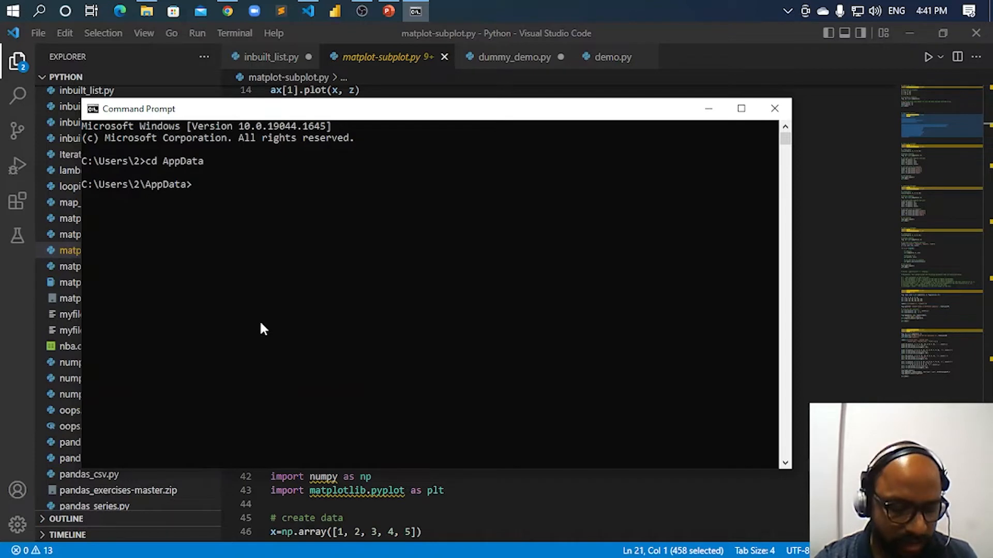
text(cd)
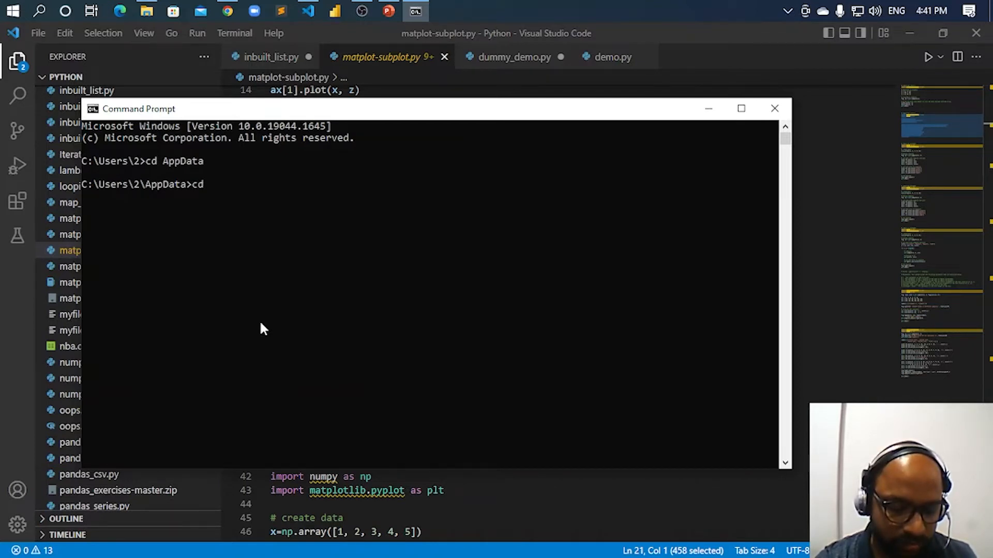
text(P)
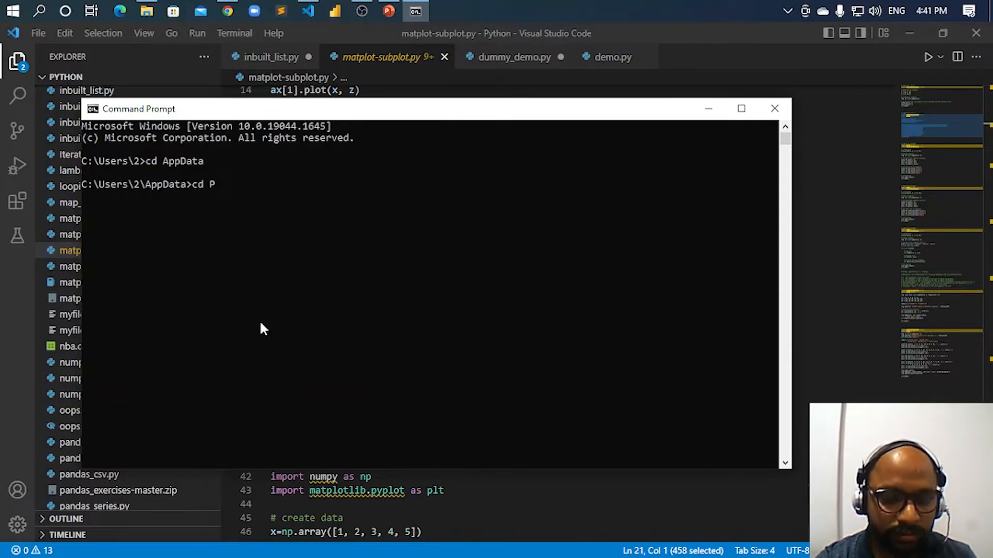
key(Backspace)
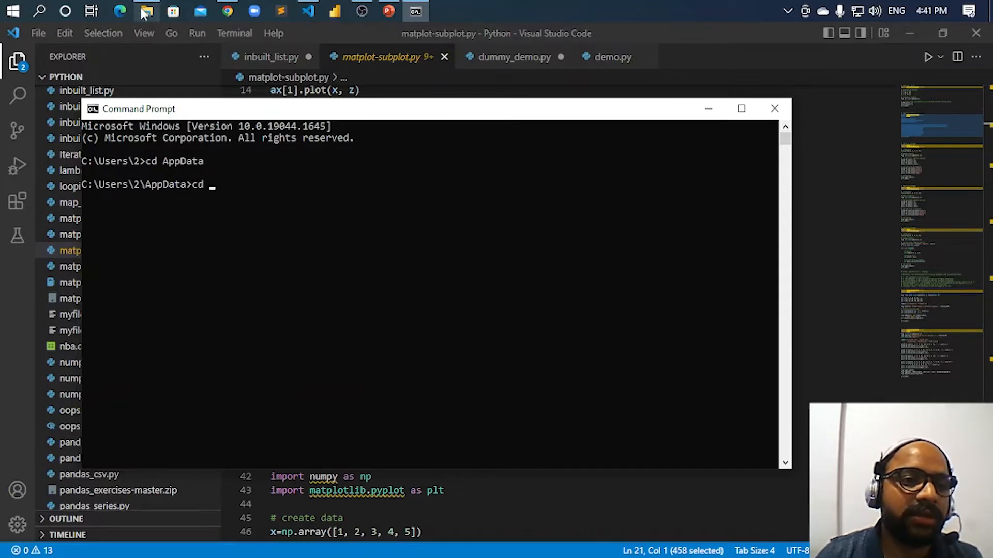
In File Explorer, reveal hidden items in the home folder and enter AppData.
click(146, 11)
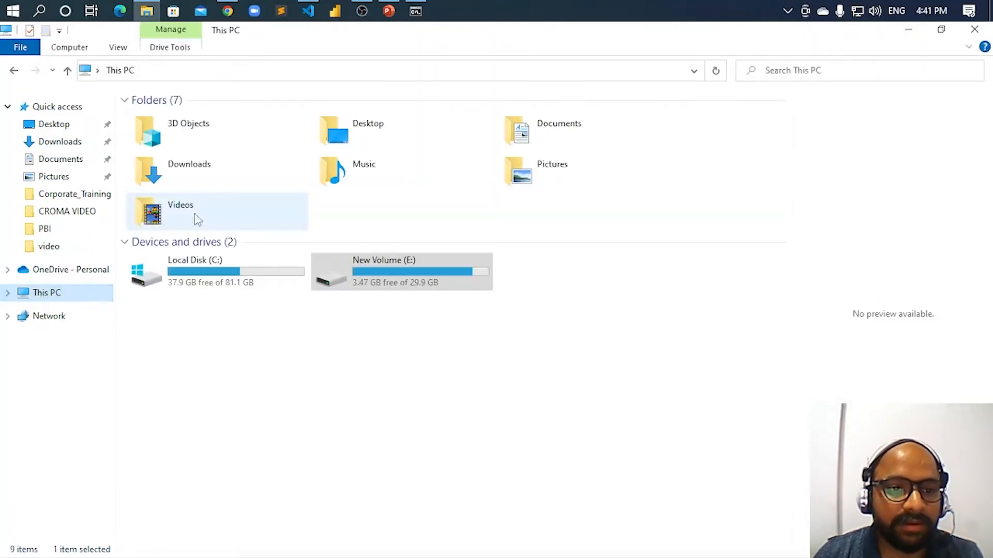
double_click(195, 271)
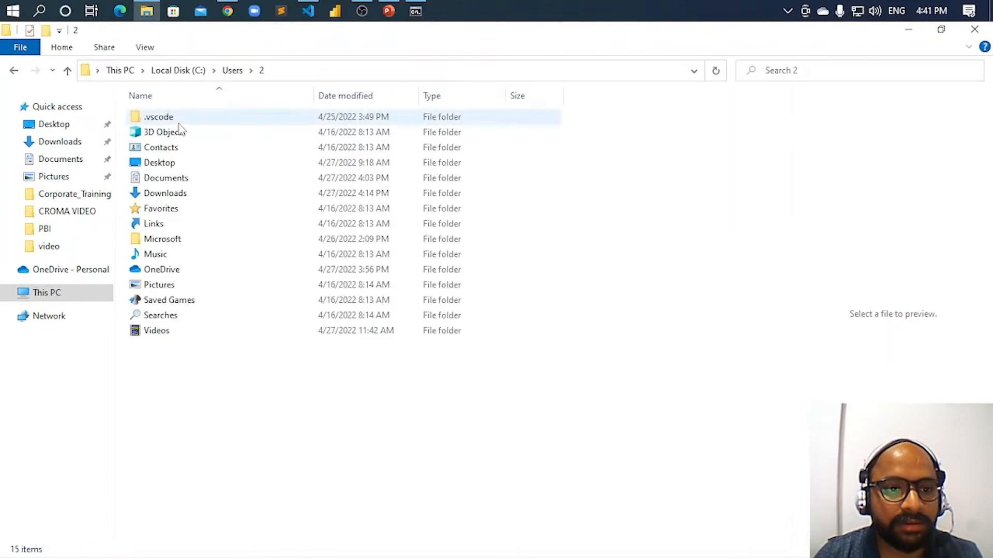
click(145, 47)
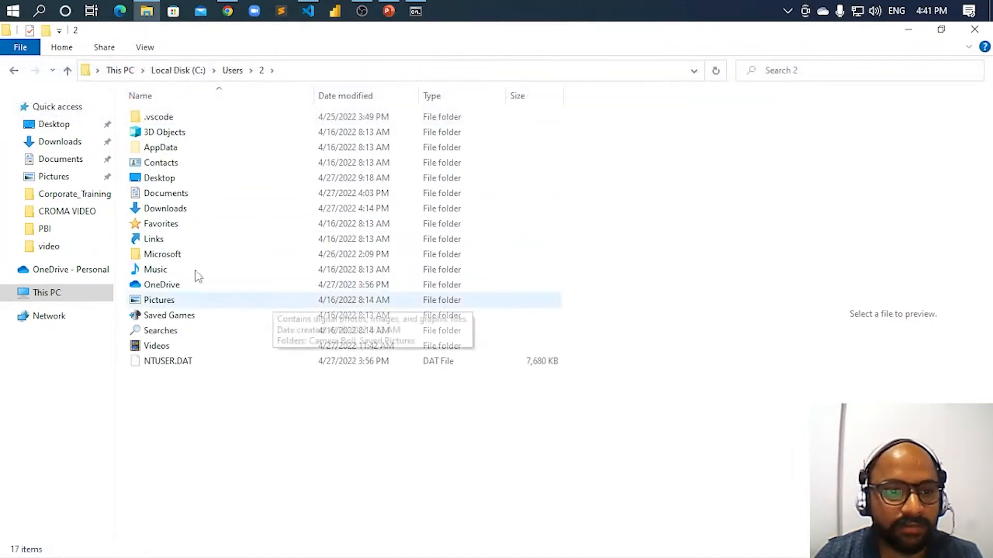
double_click(161, 147)
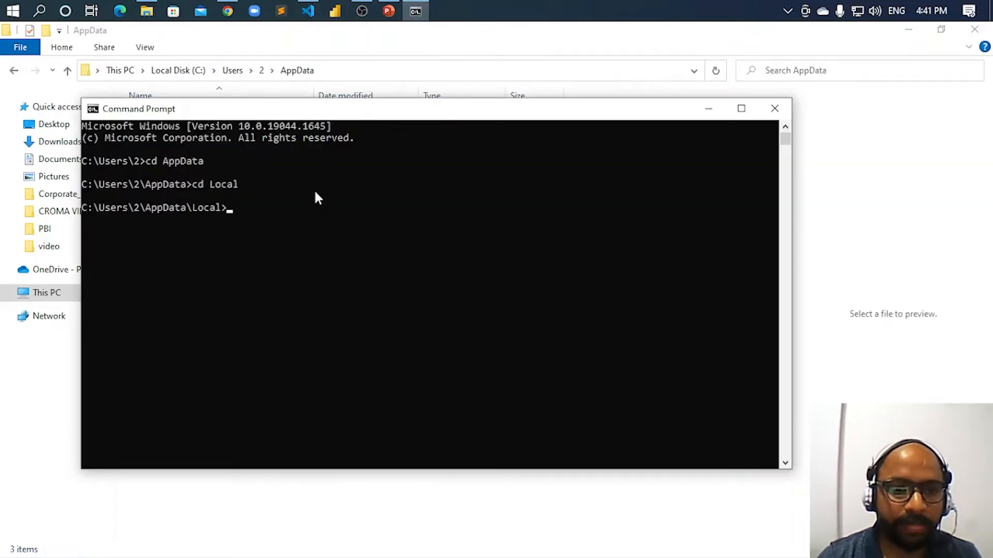
Navigate through Package Cache, the Python folder and into Scripts with cd.
text(cd "Package Cache")
text(cd Programs)
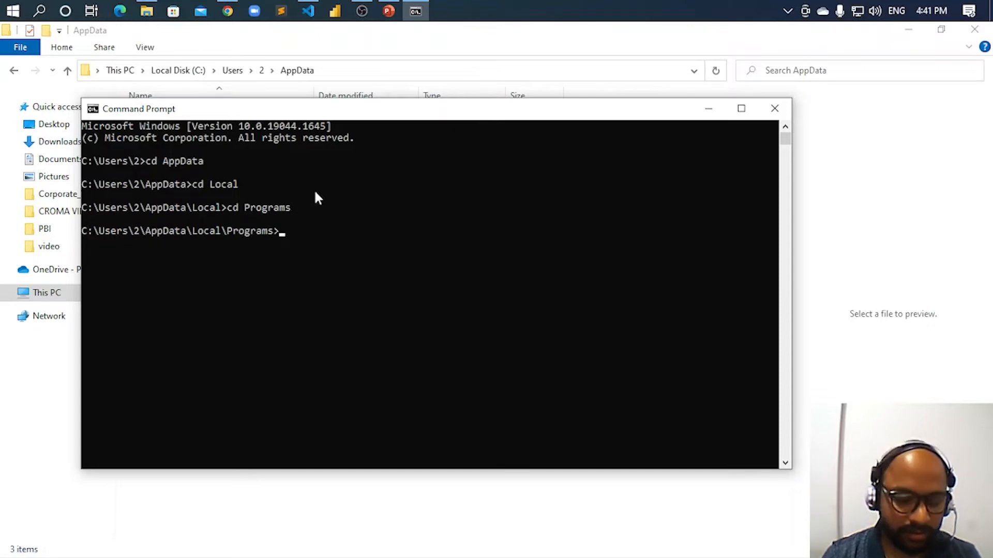
text(cd p)
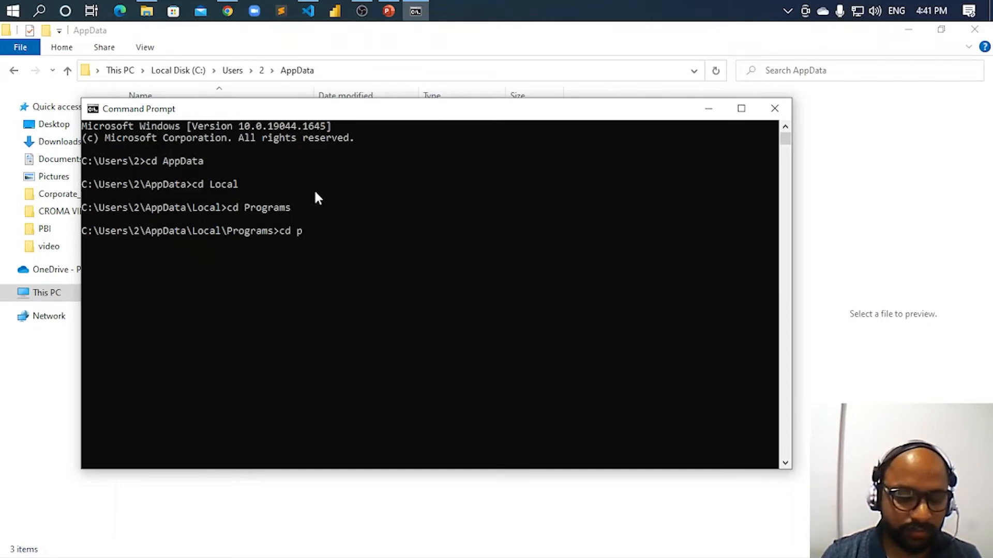
key(Return)
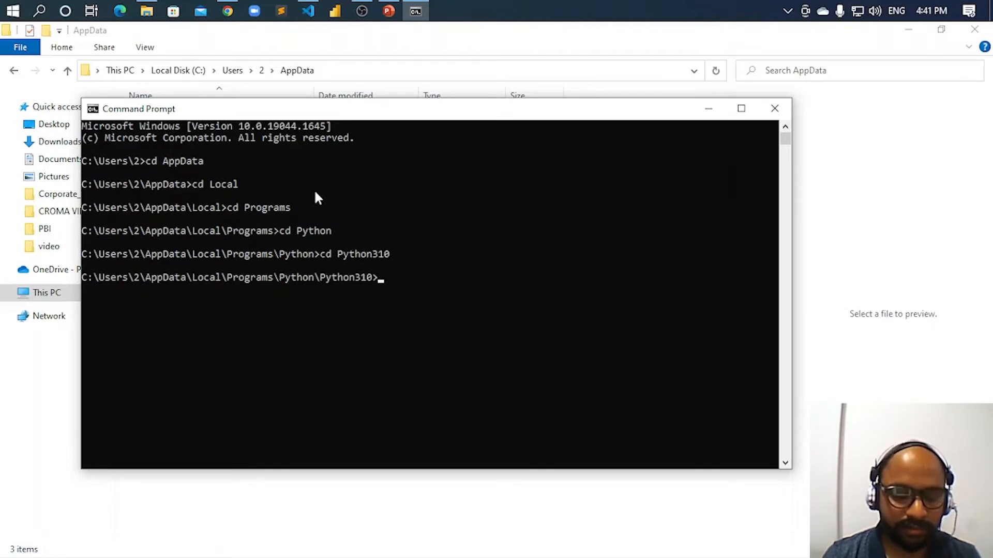
text(cd scripts)
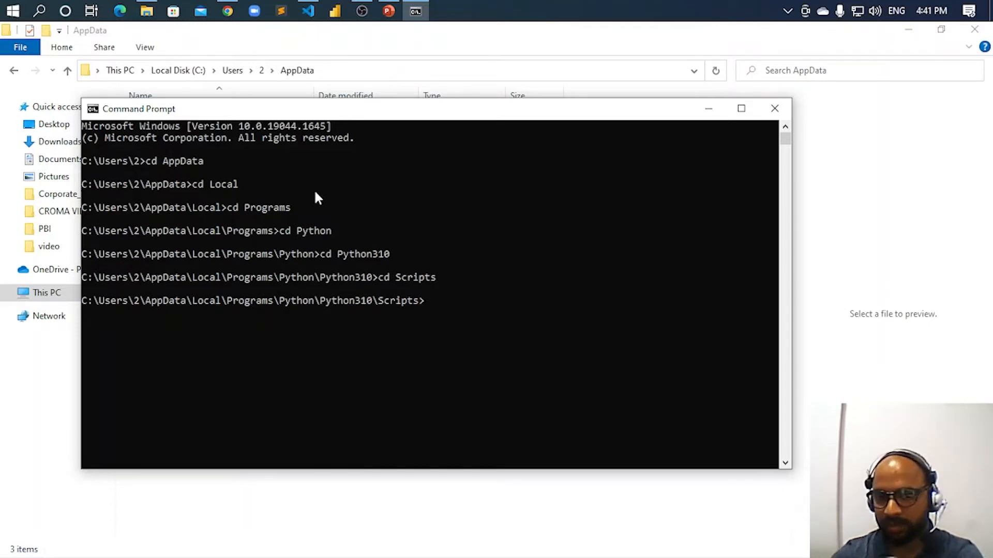
Run pip install matplotlib and let the dependencies download and install.
text(pip ins)
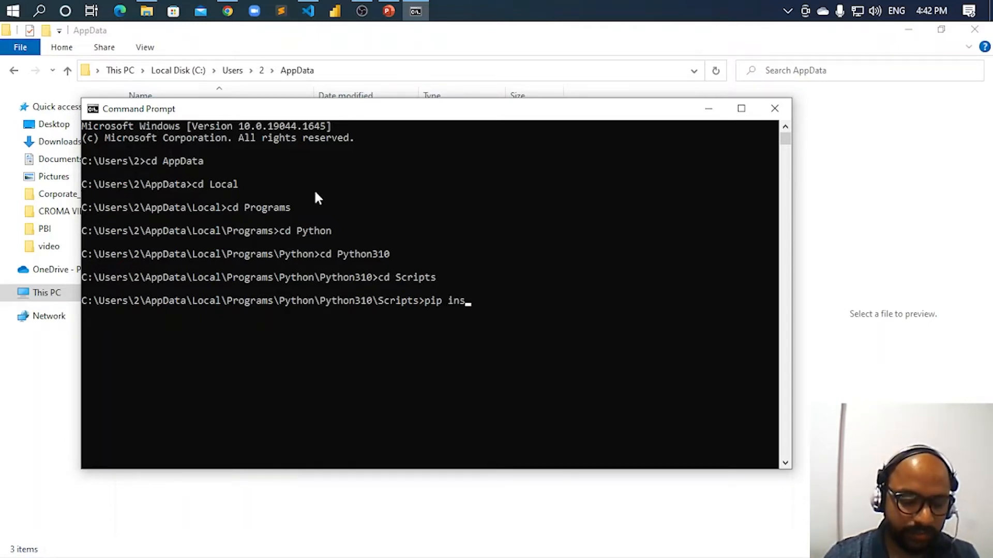
text(tall)
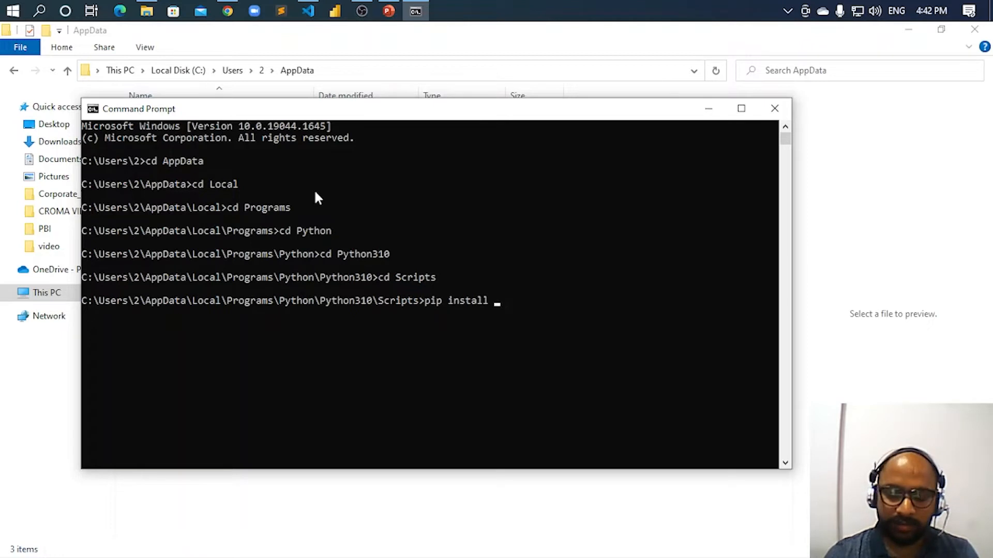
text(matplot)
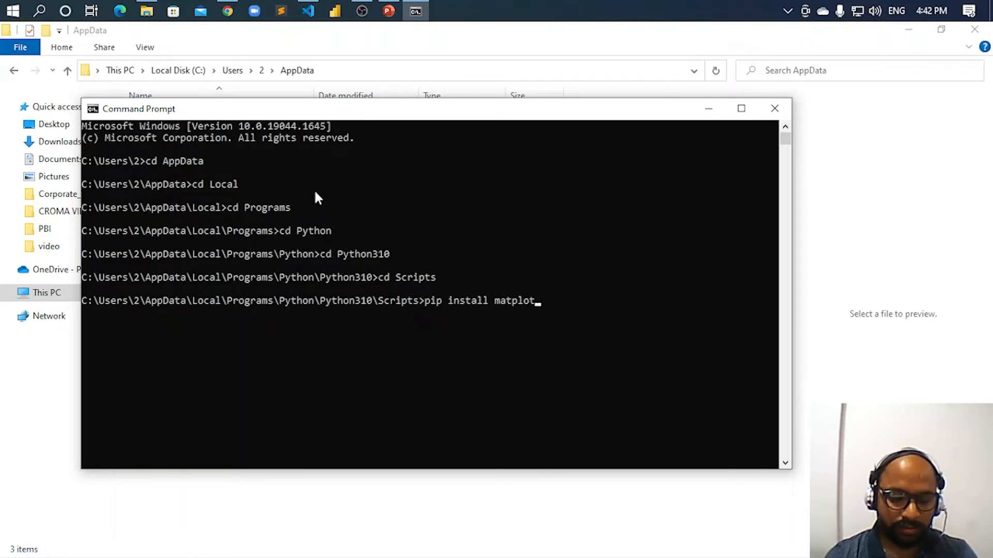
text(lib)
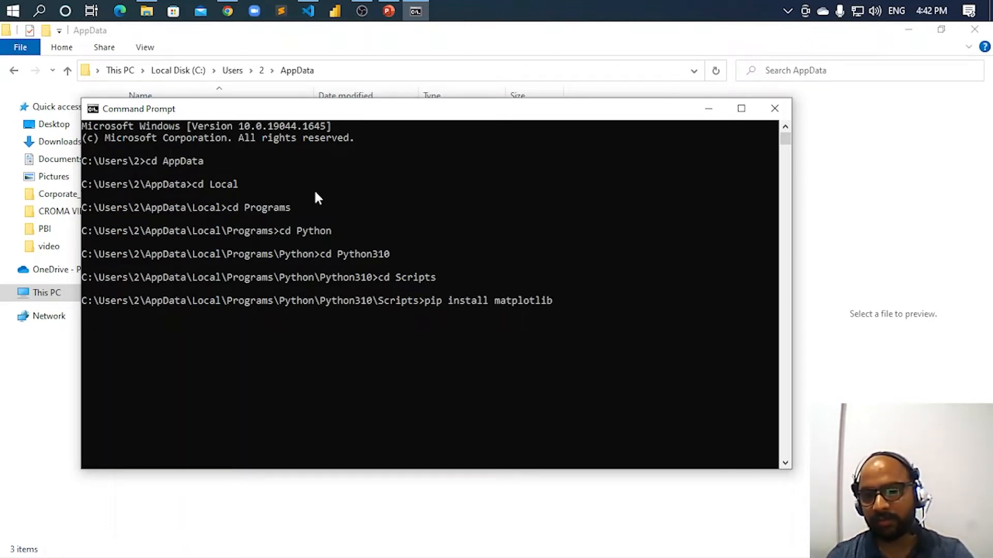
key(Return)
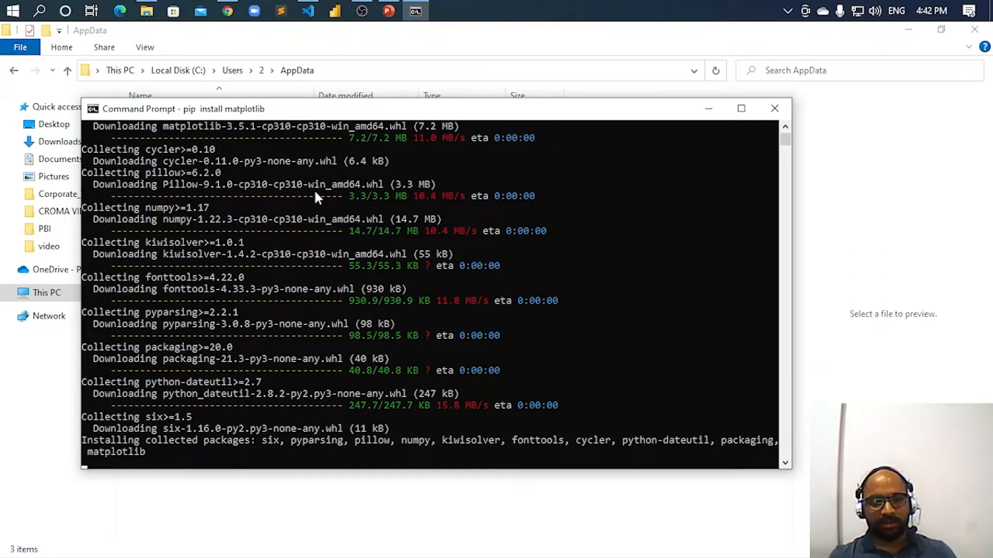
mouse_move(334, 267)
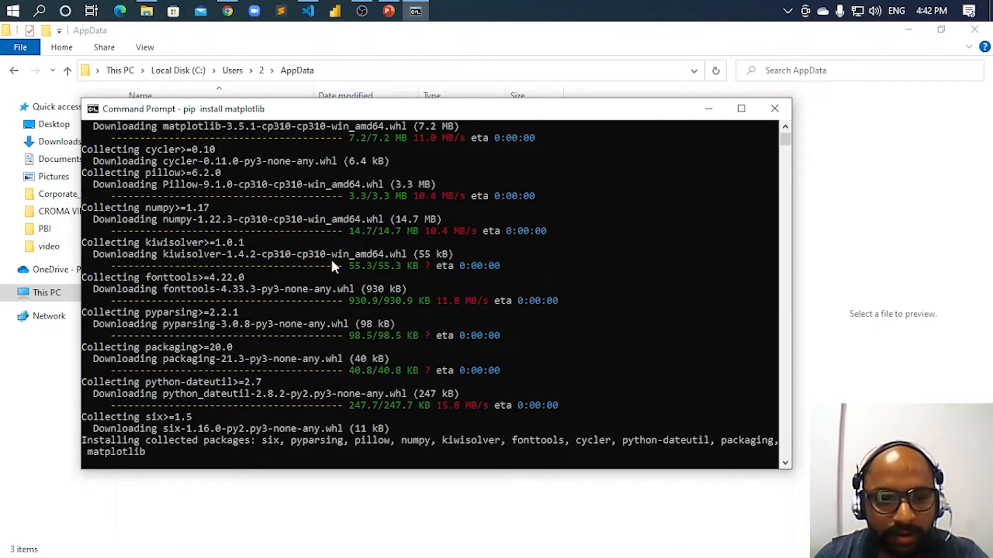
mouse_move(379, 298)
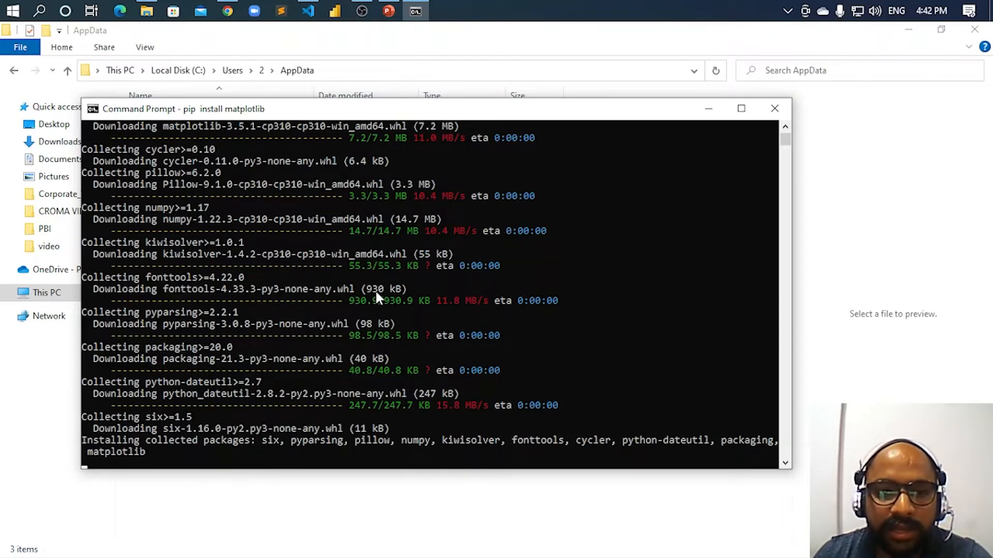
Back in VS Code, run the six-subplot example from matplot-subplot.py in the terminal.
click(309, 12)
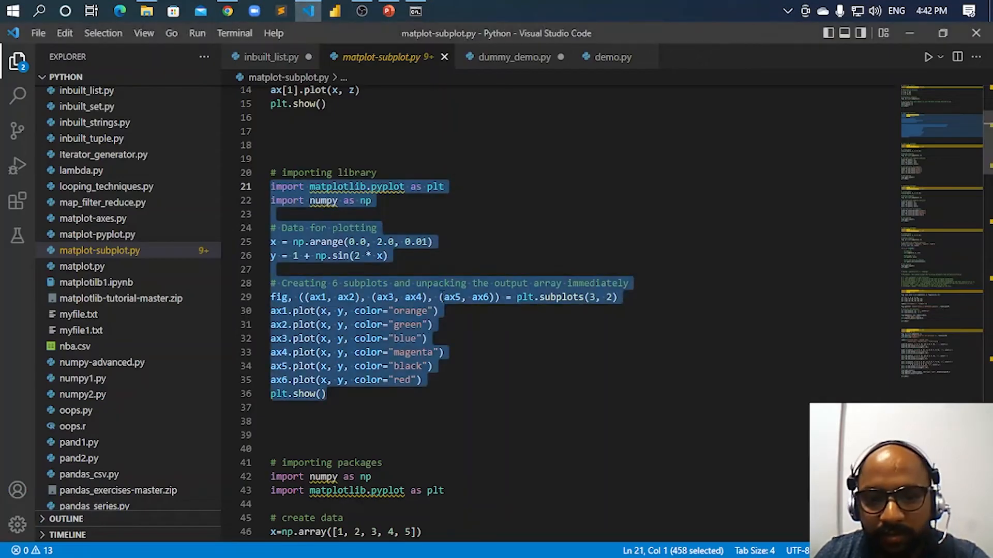
click(278, 325)
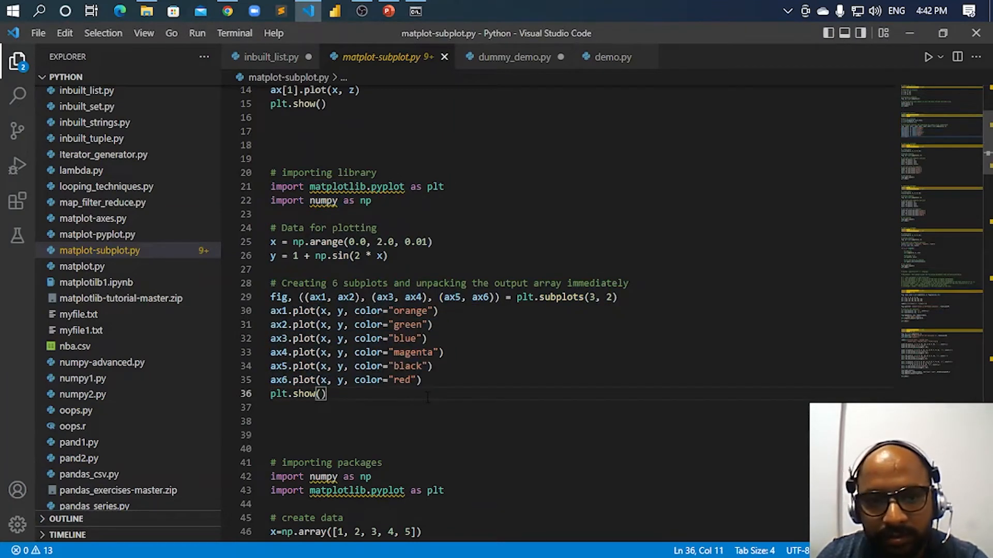
click(414, 11)
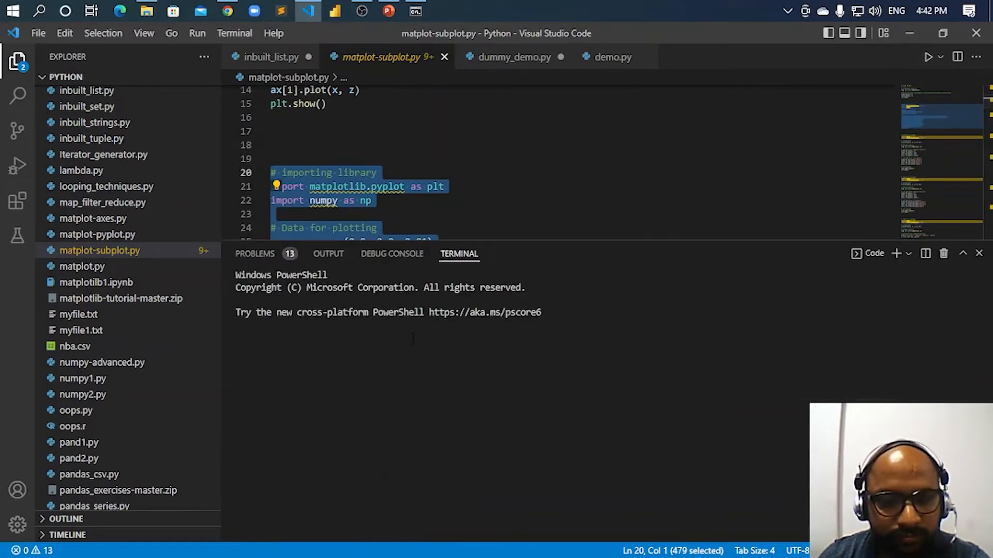
click(927, 57)
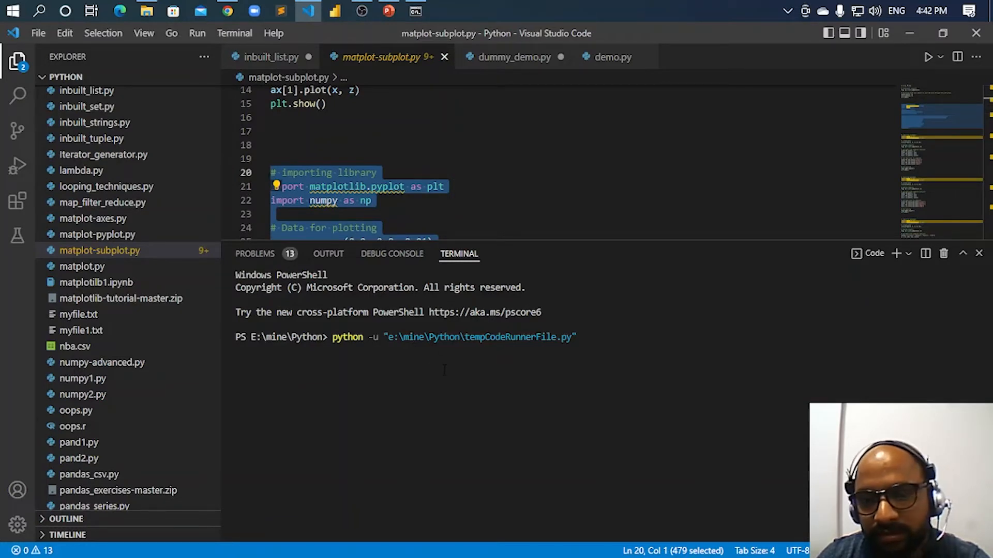
View the six coloured sine-curve subplots in Figure 1, then close the figure window.
click(929, 56)
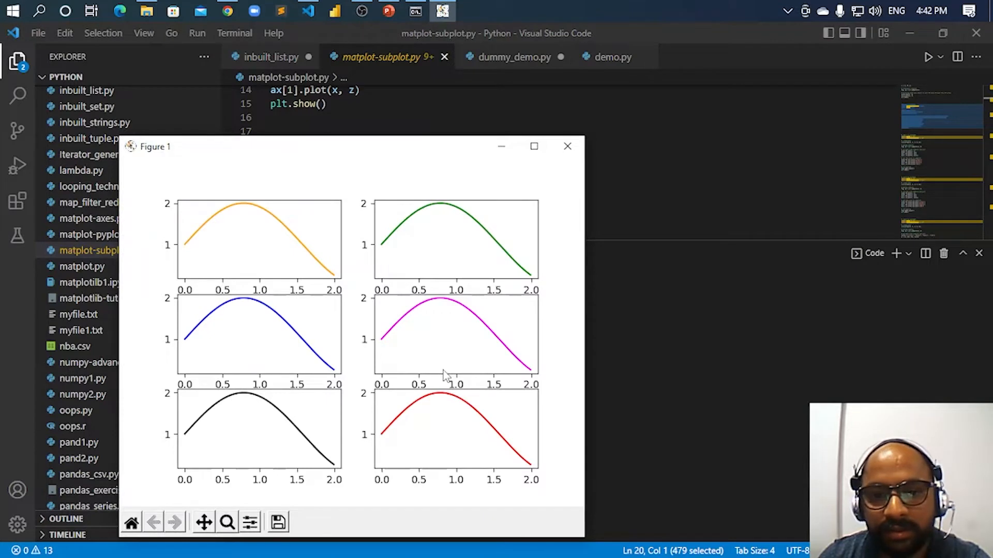
mouse_move(487, 398)
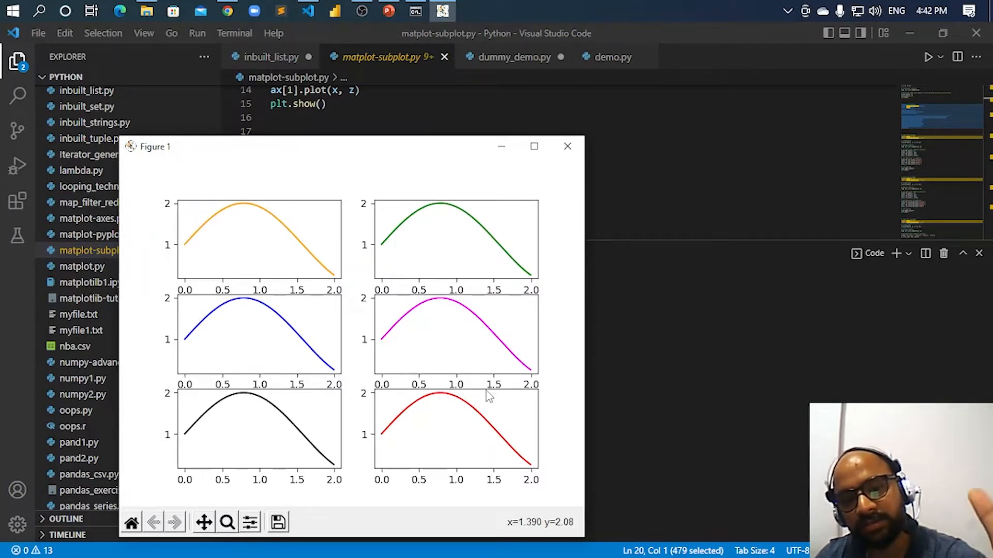
mouse_move(397, 266)
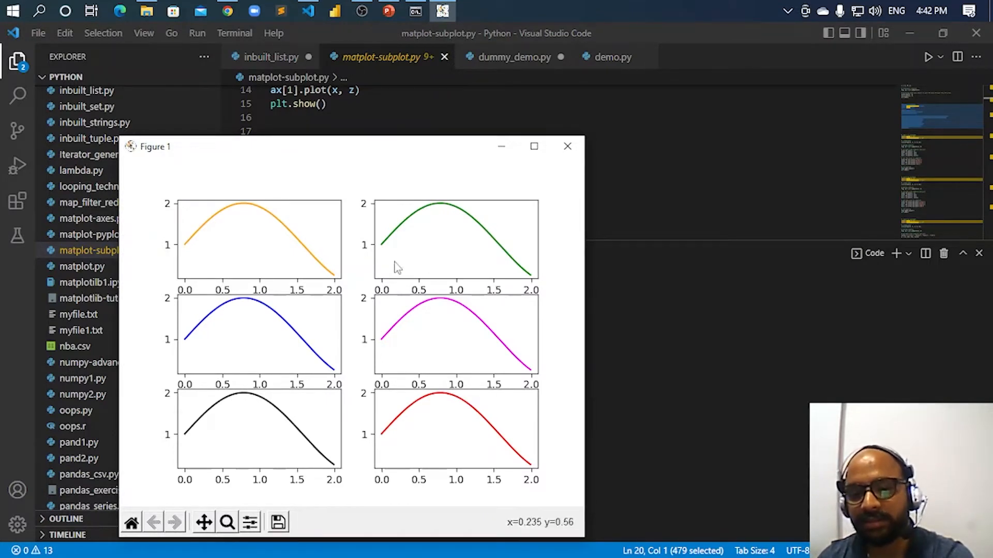
mouse_move(441, 458)
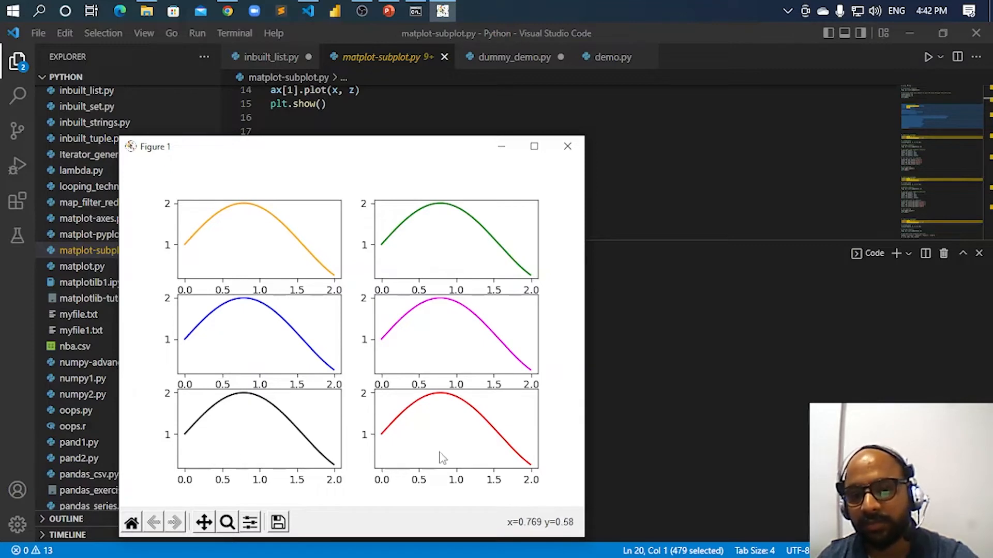
mouse_move(462, 449)
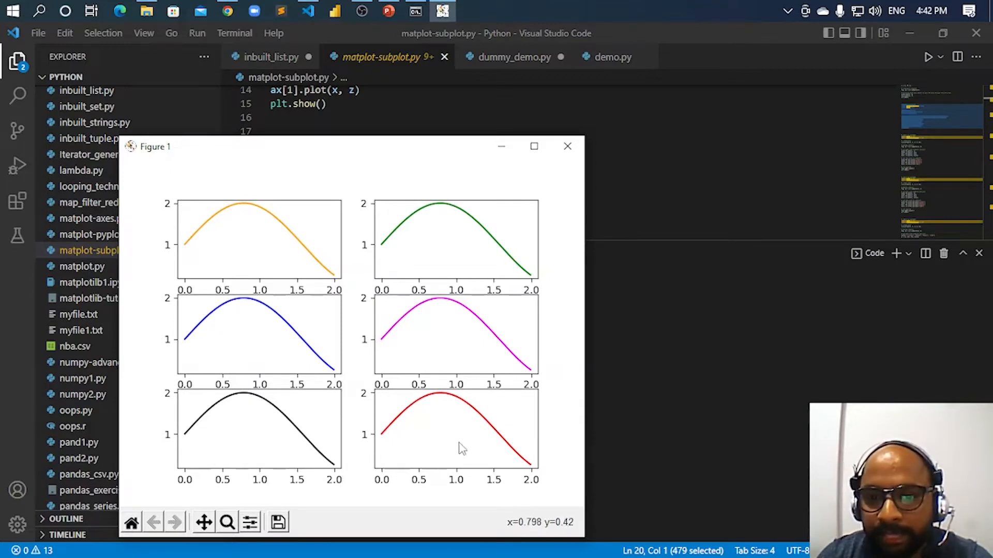
click(568, 145)
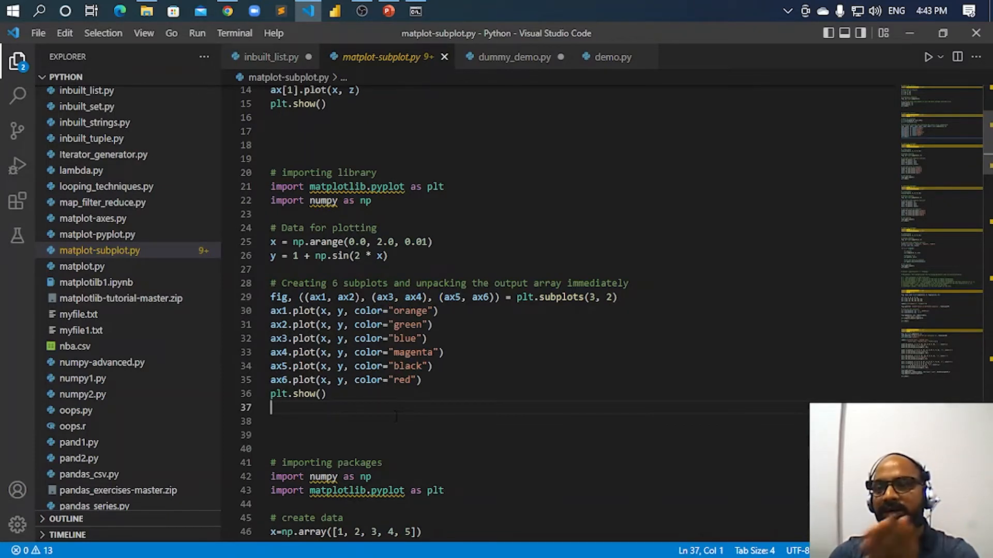
mouse_move(163, 369)
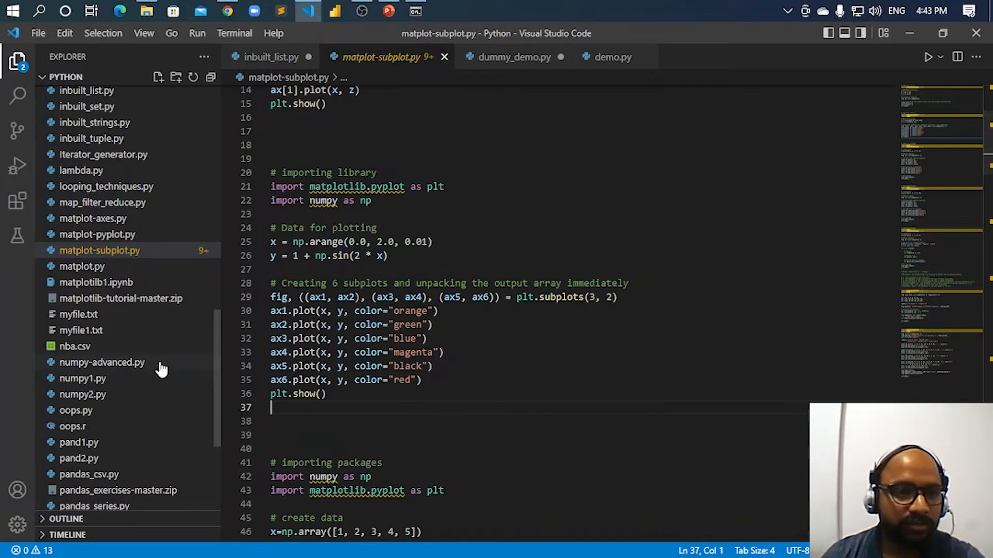
Scroll pand2.py to the read_csv line, select the nba name, and bring up File Explorer.
scroll(up, 3)
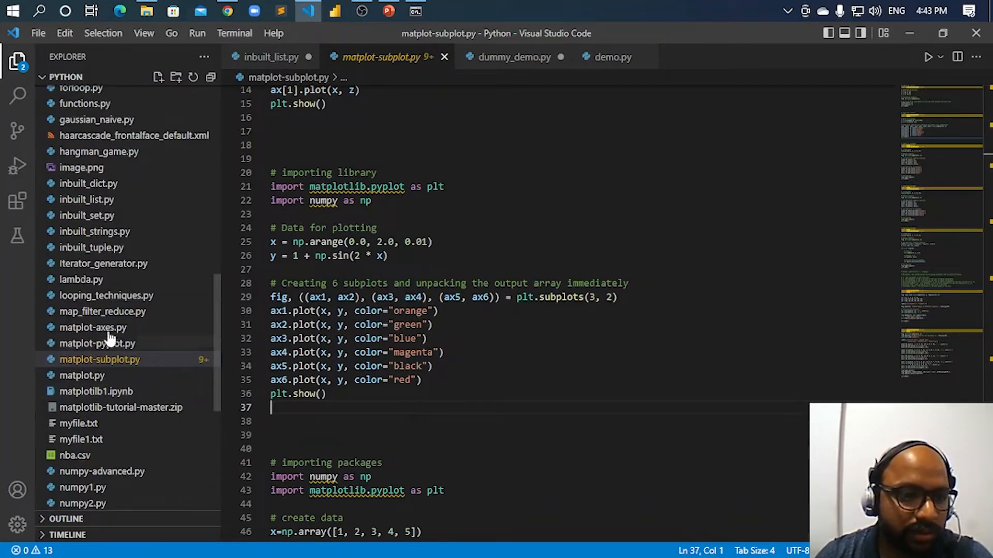
scroll(up, 3)
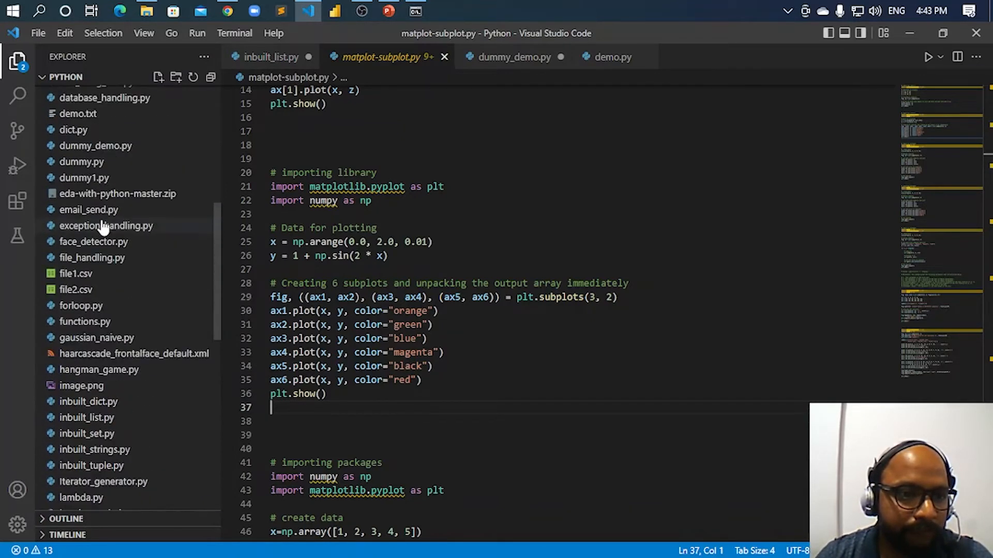
scroll(down, 3)
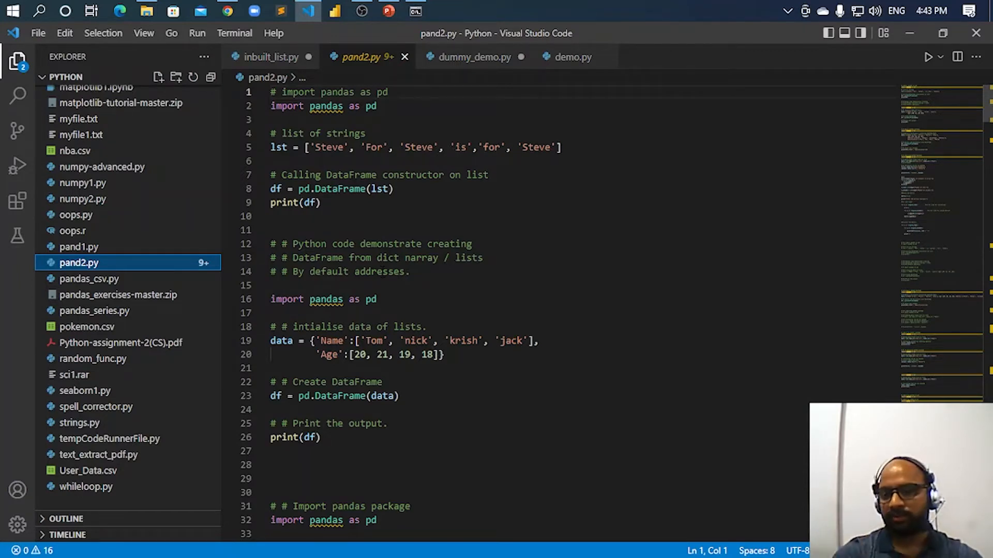
scroll(down, 3)
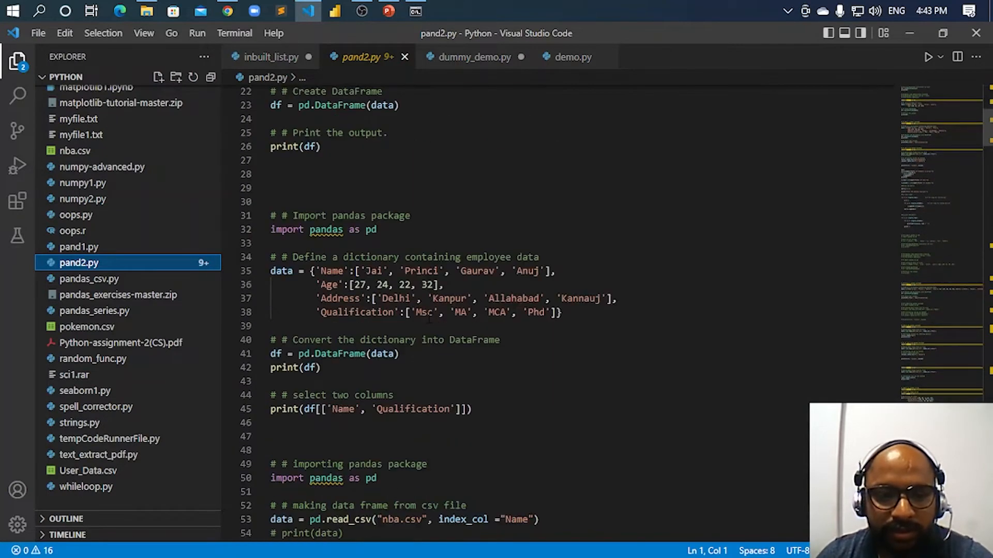
scroll(down, 3)
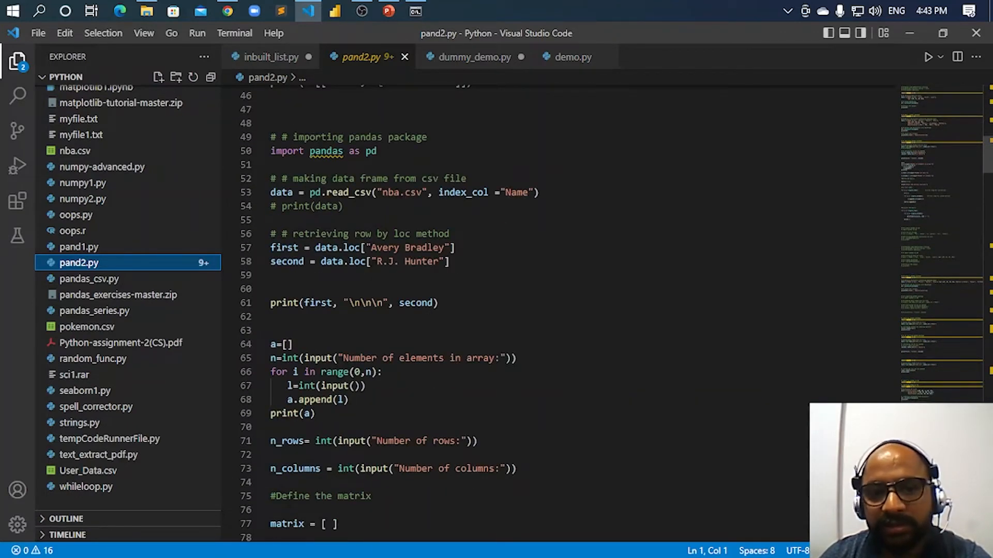
double_click(390, 193)
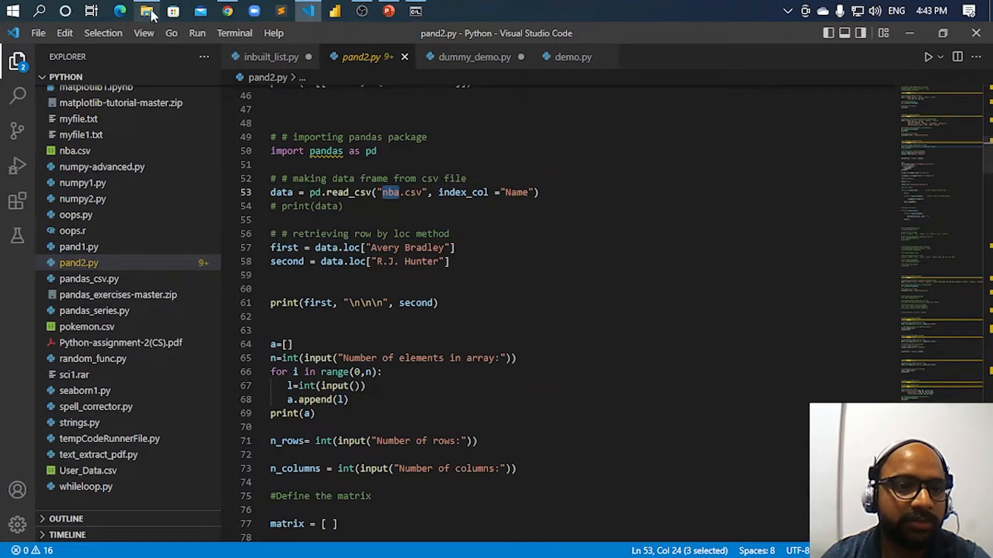
click(146, 12)
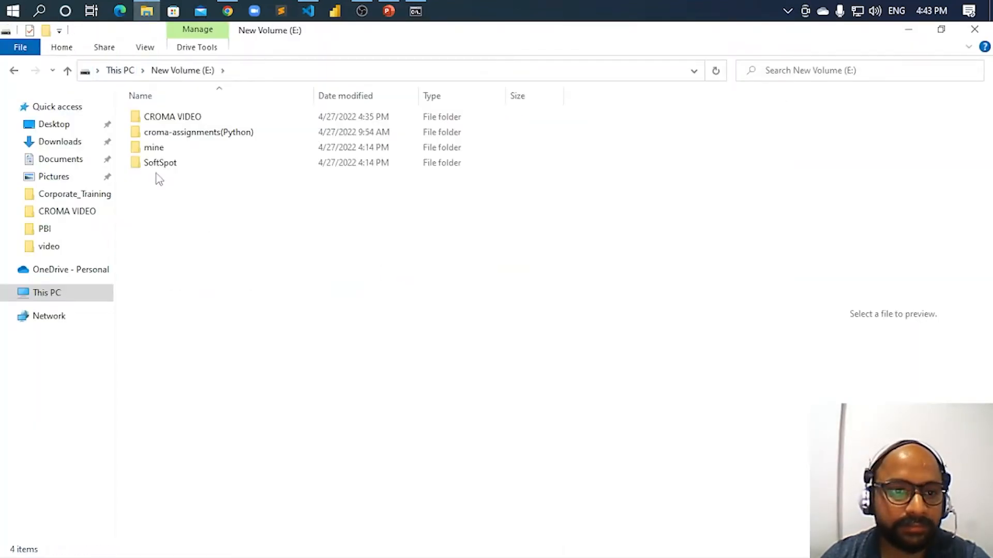
Go into mine > Python on E: and select the inbuilt_strings file.
double_click(153, 147)
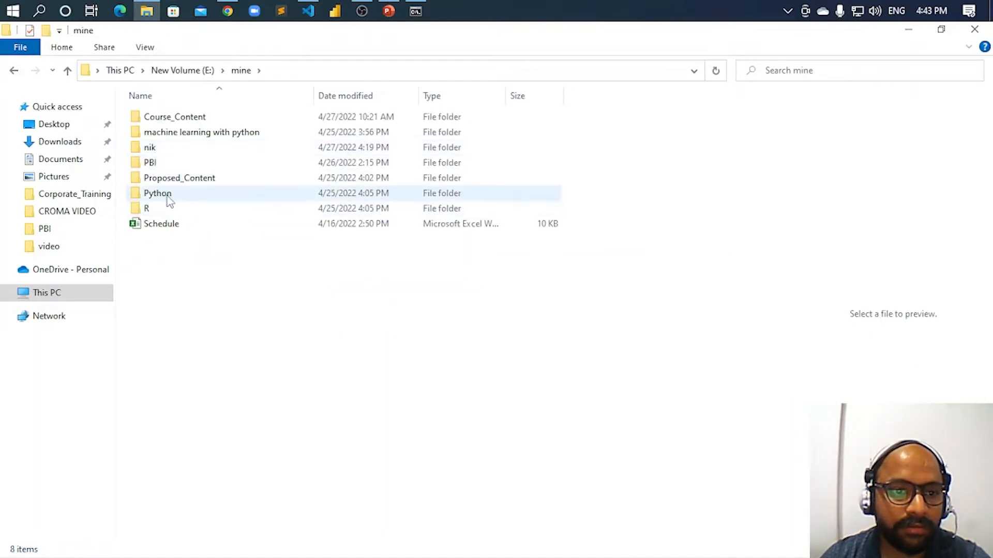
double_click(158, 193)
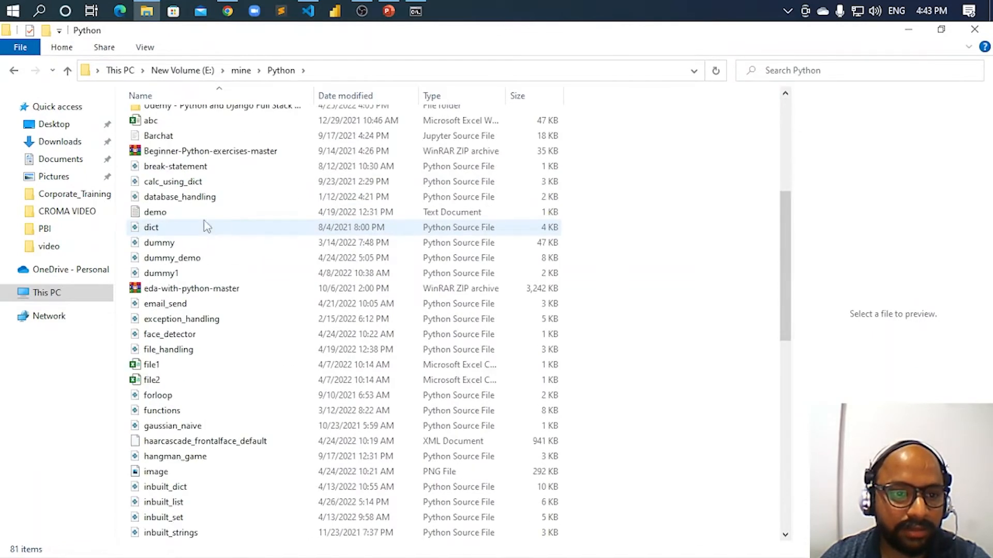
scroll(down, 3)
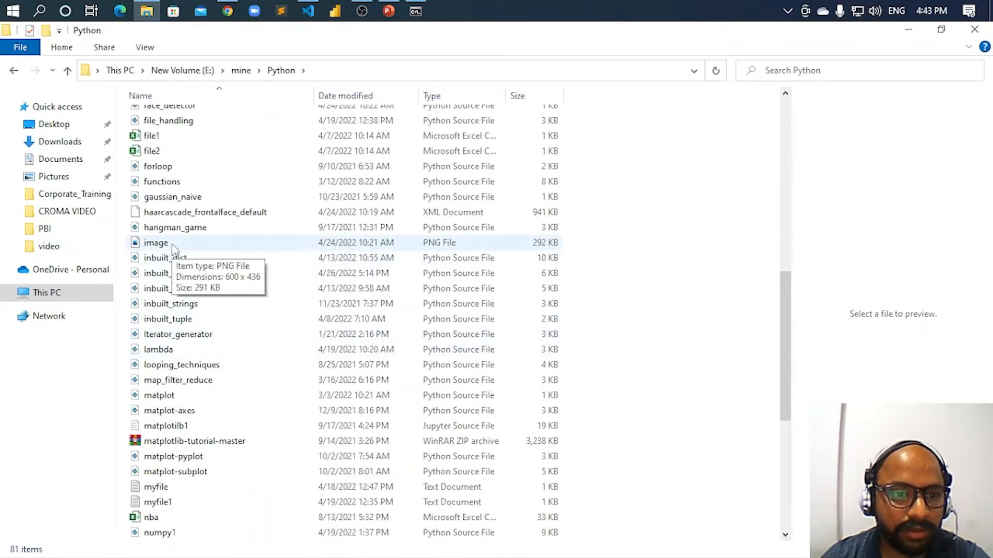
click(169, 303)
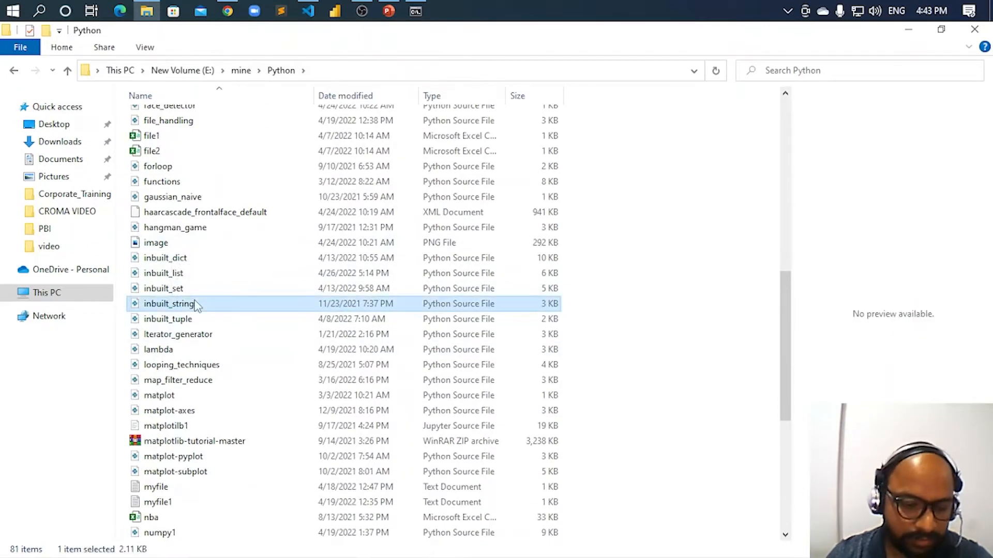
Preview nba, open it in Excel and scroll through the player, team and salary rows.
click(151, 518)
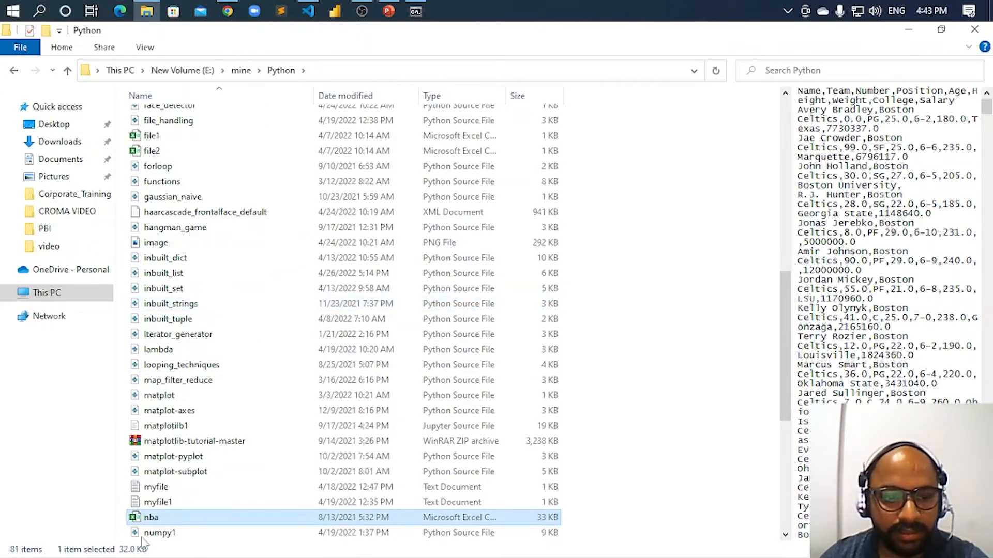
double_click(151, 517)
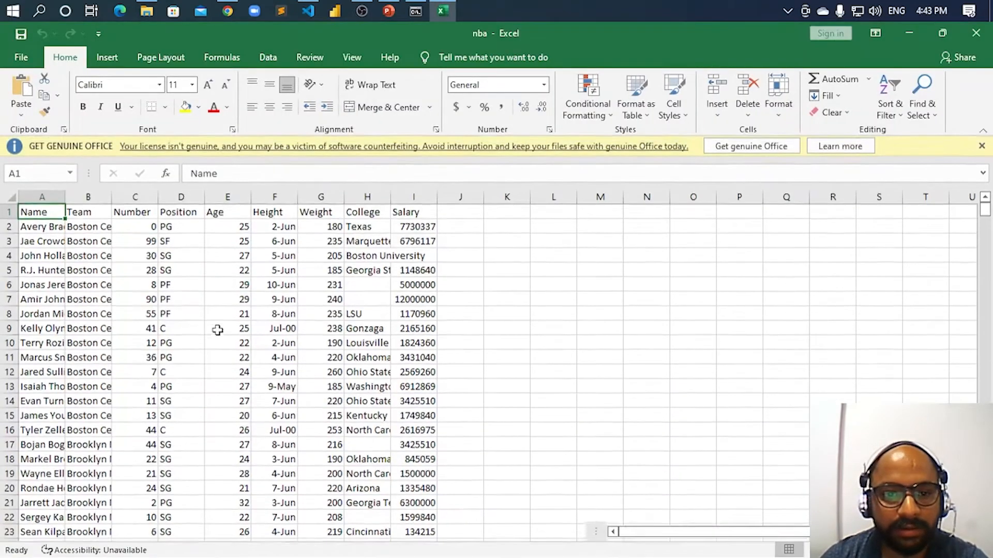
scroll(down, 3)
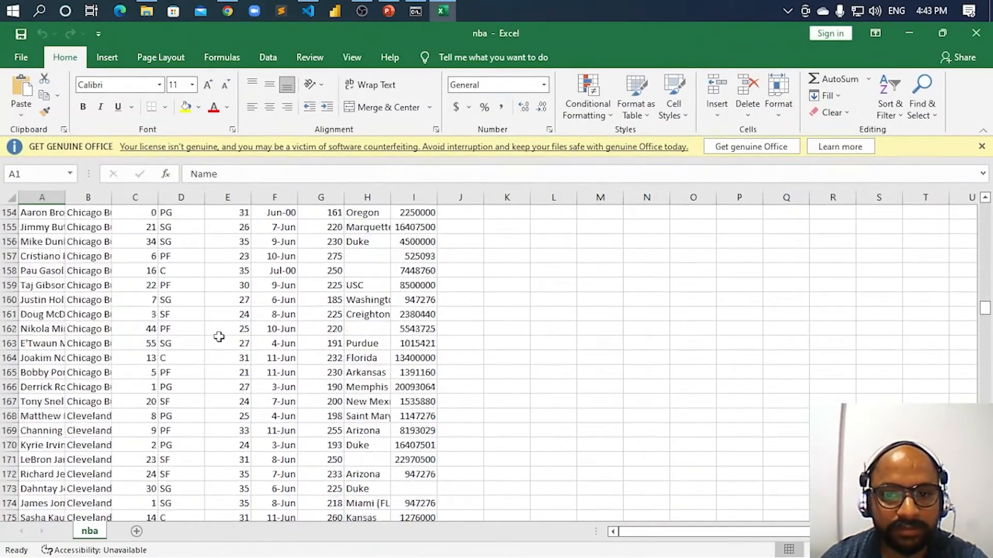
scroll(down, 3)
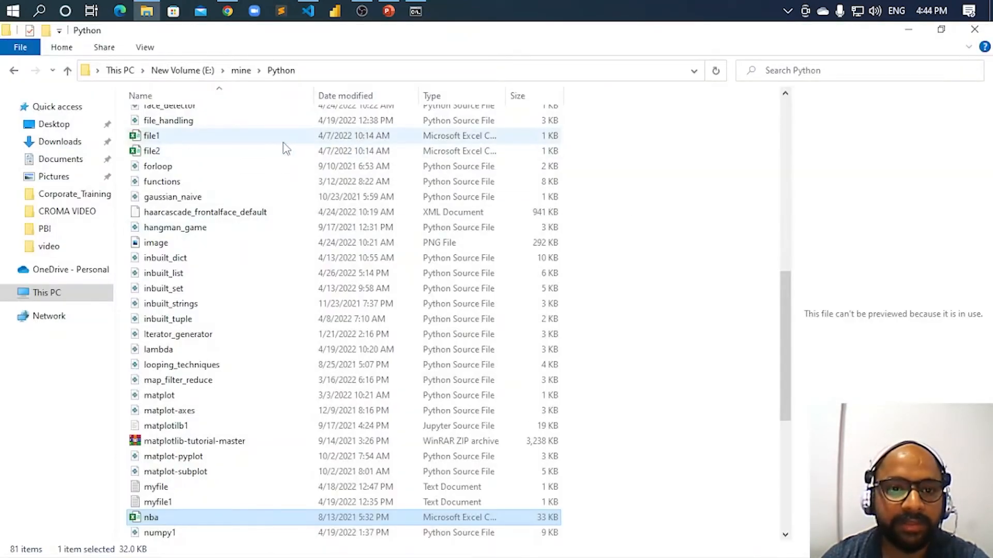
Back in VS Code, point out the data variable, read_csv, and the Avery Bradley and R.J. Hunter loc row labels.
click(308, 12)
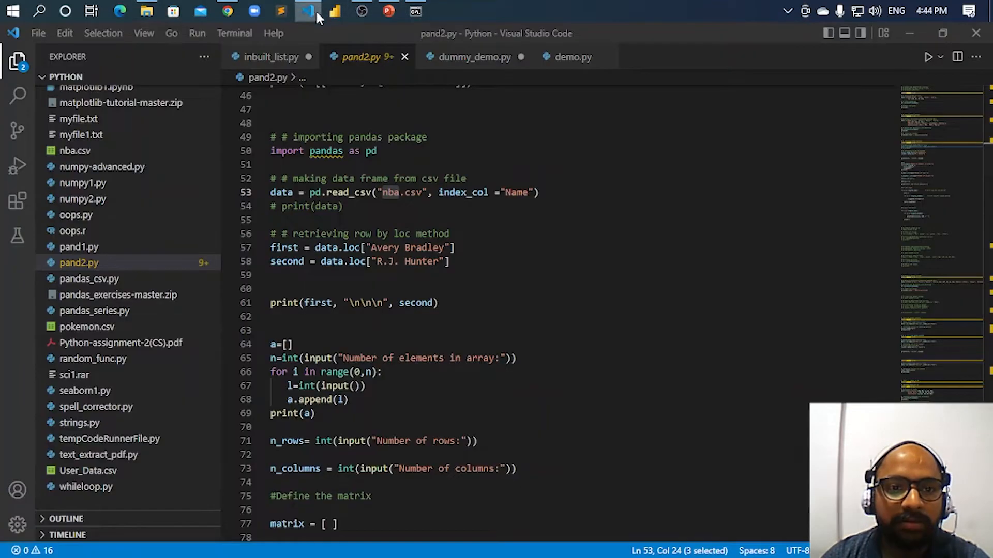
double_click(343, 179)
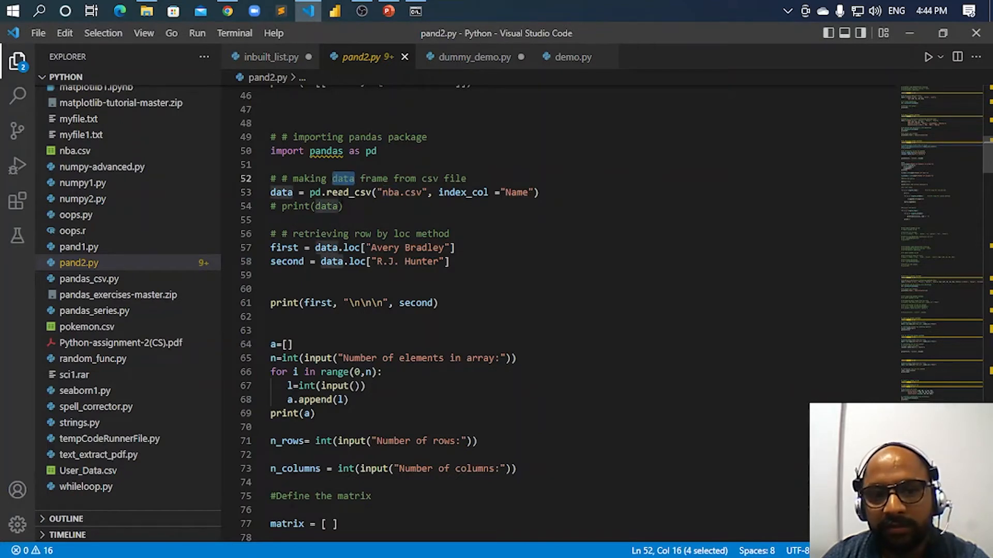
double_click(347, 193)
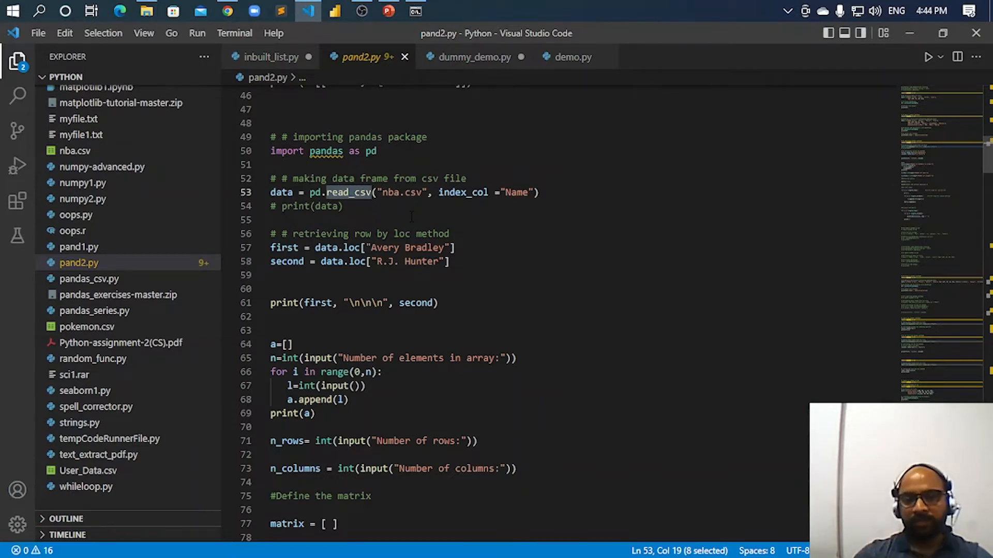
click(402, 248)
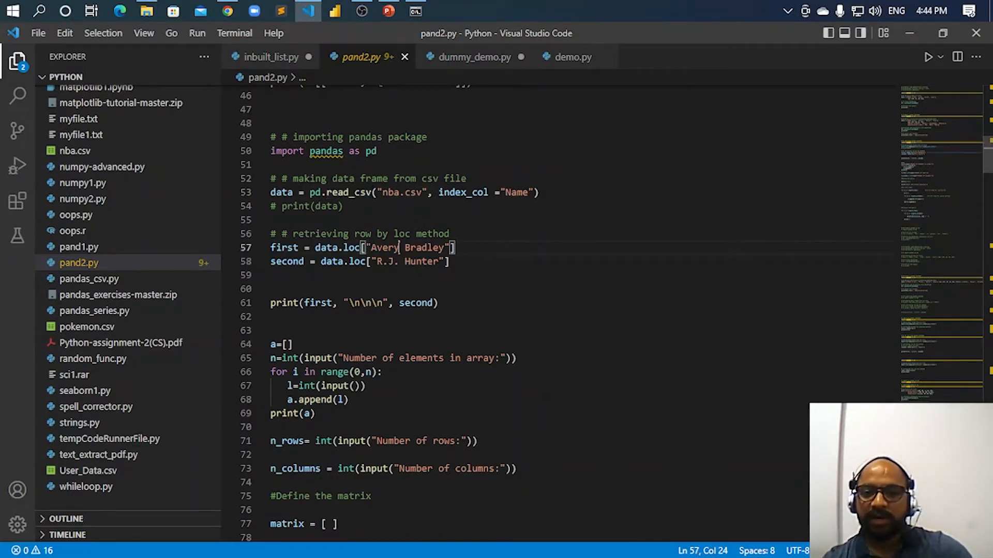
click(385, 261)
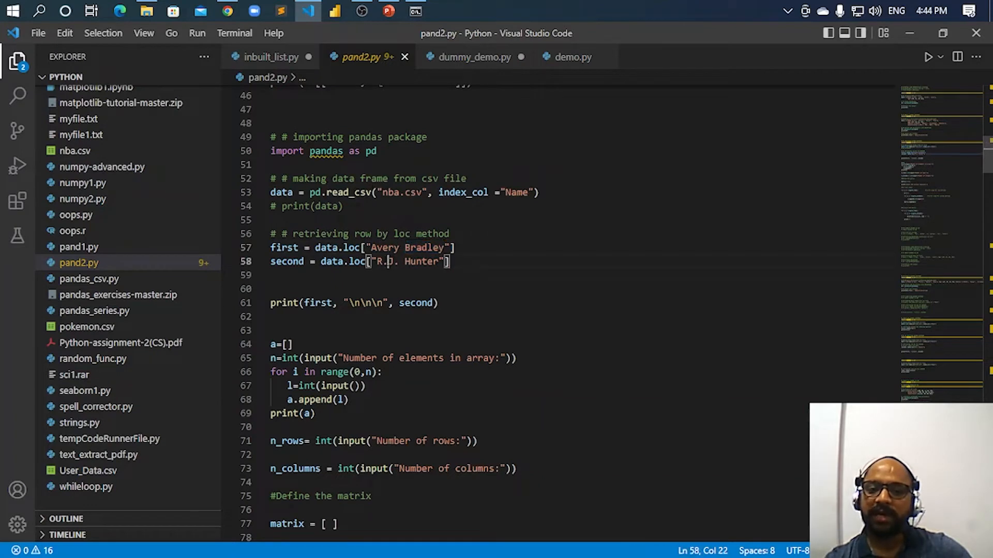
double_click(421, 262)
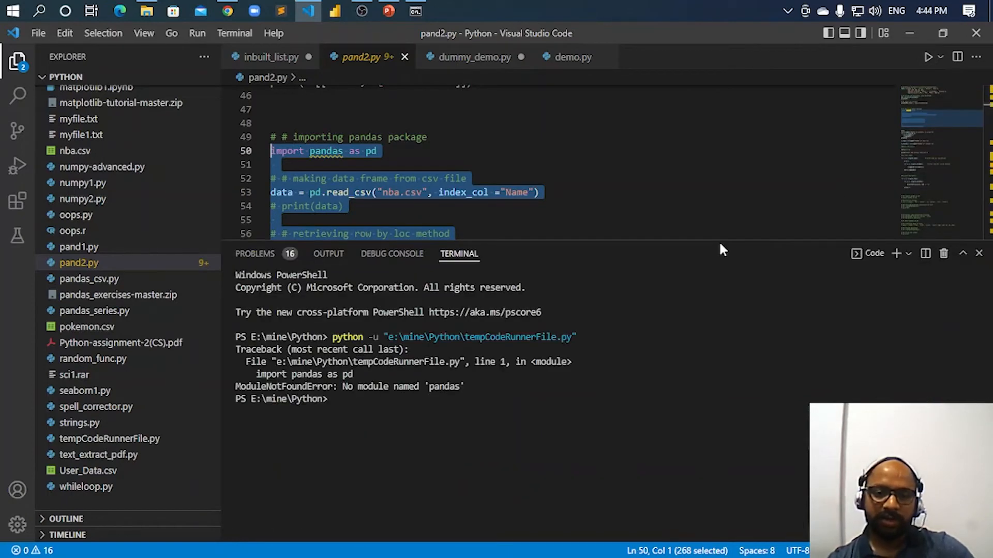
mouse_move(414, 7)
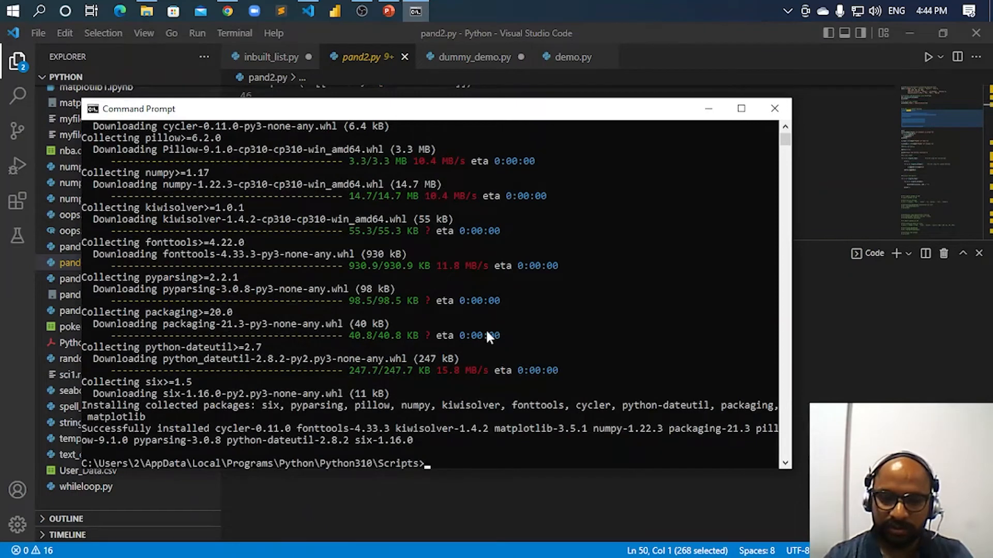
Run 'pip install pandas' in Command Prompt, installing pandas 1.4.2 and pytz 2022.1, then return to VS Code.
text(pip install mat)
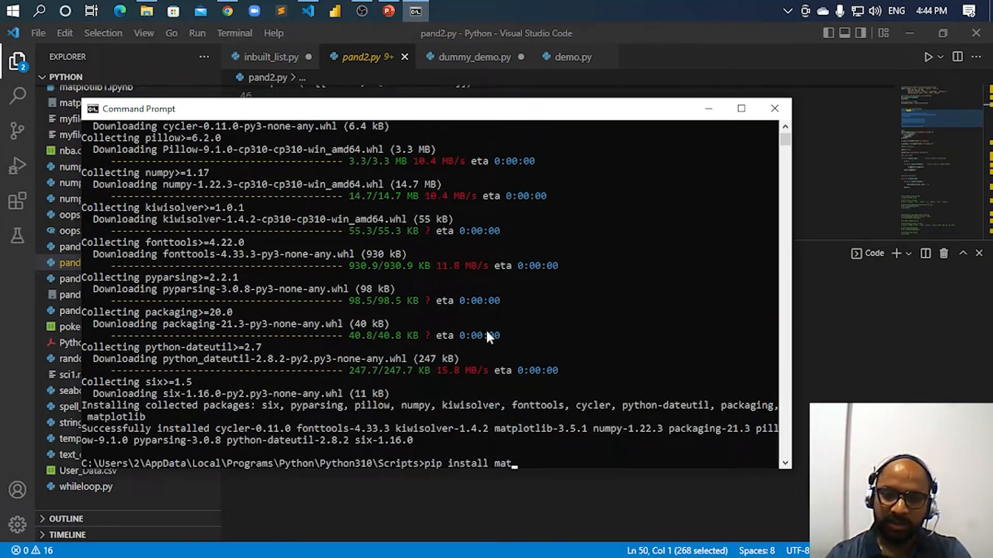
text(pand)
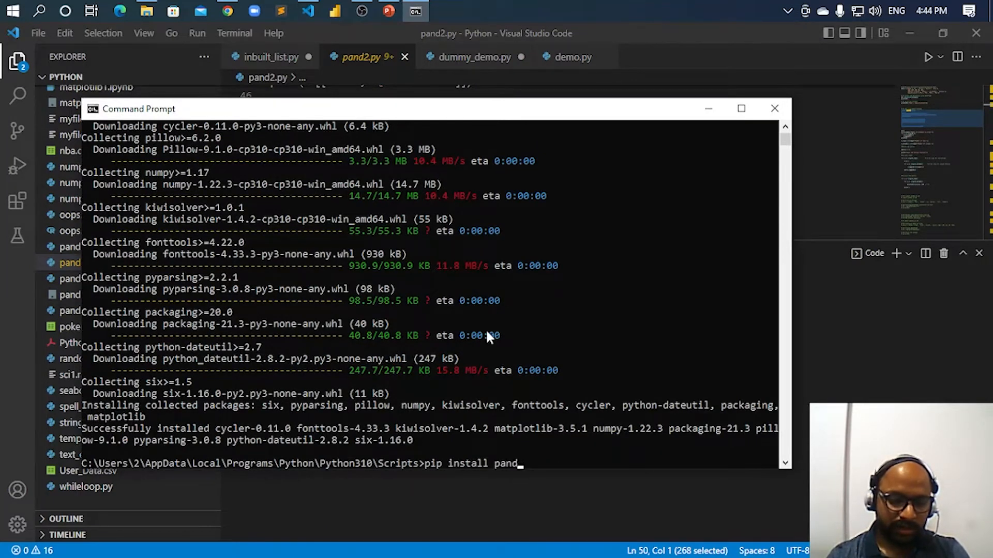
text(as)
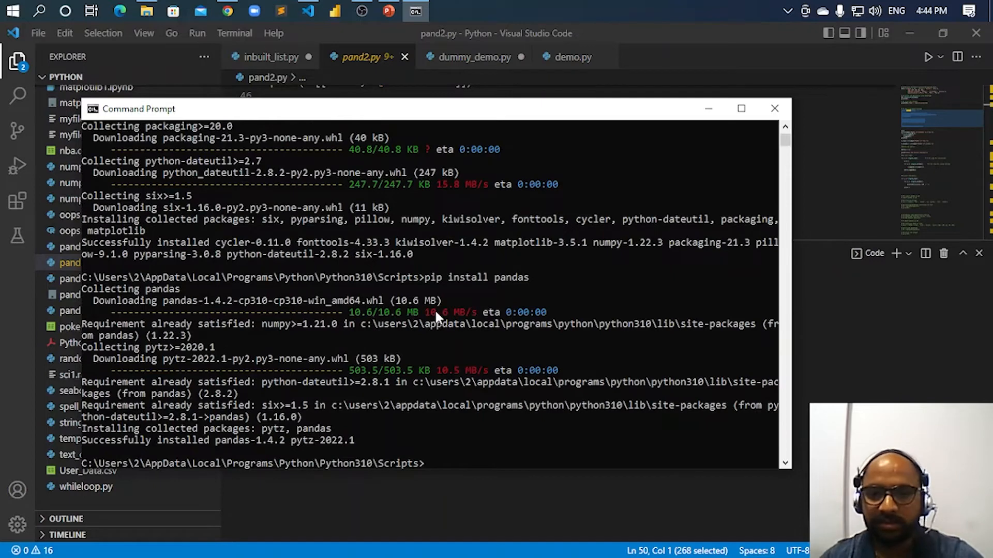
click(774, 109)
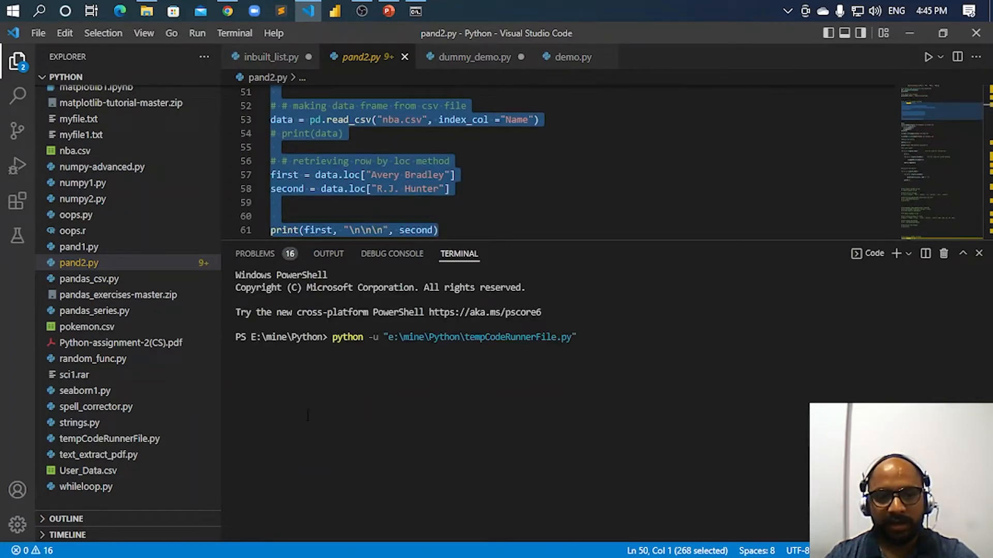
Show pand2.py again, from the pandas loc lookups down to the matrix input code.
click(926, 57)
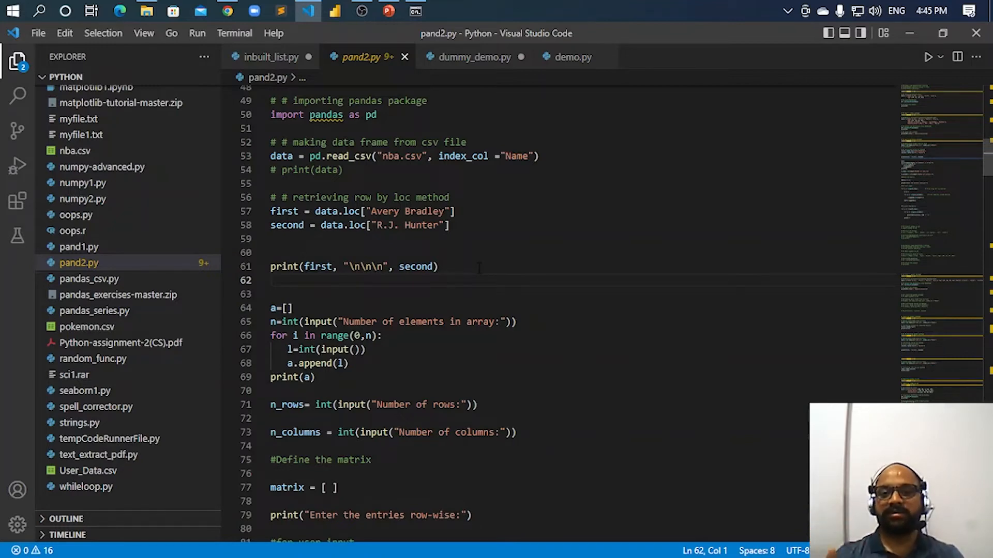
mouse_move(899, 9)
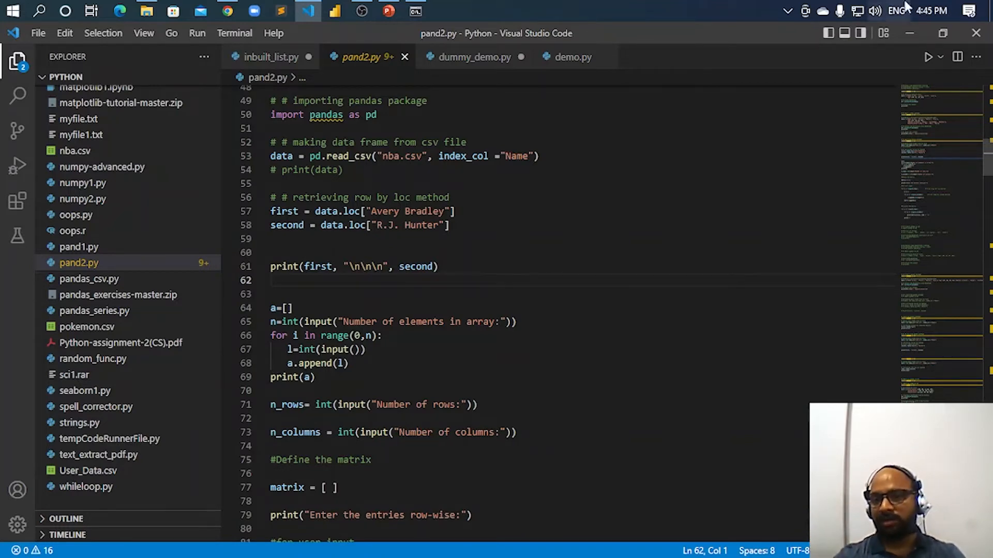
Bring up the running PowerPoint slide show on the 'Why Python?' slide via the taskbar.
click(146, 12)
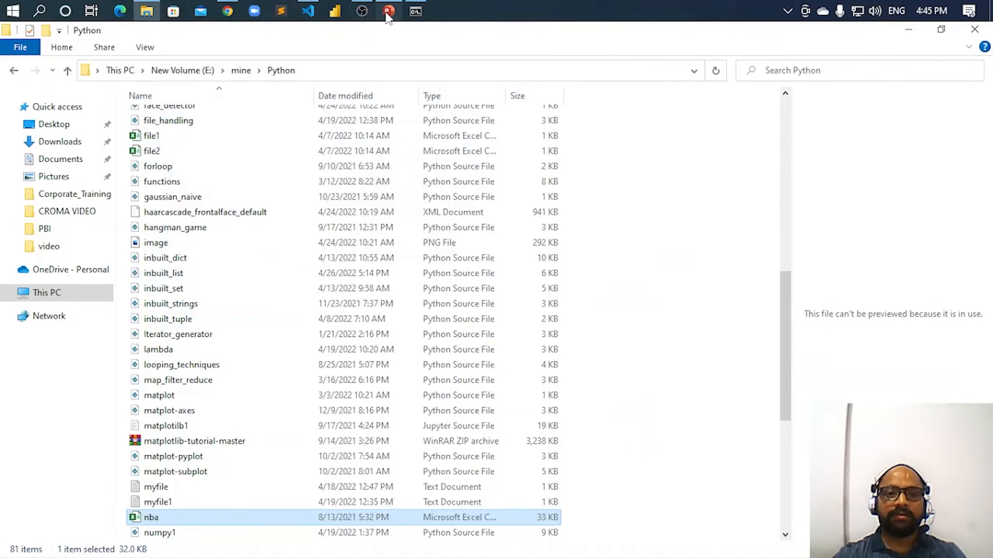
click(388, 11)
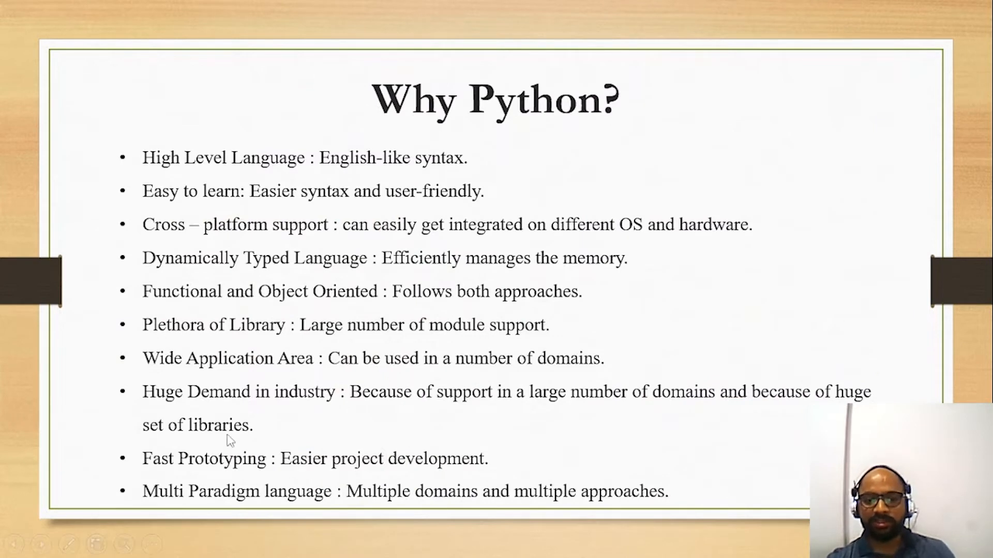
mouse_move(233, 415)
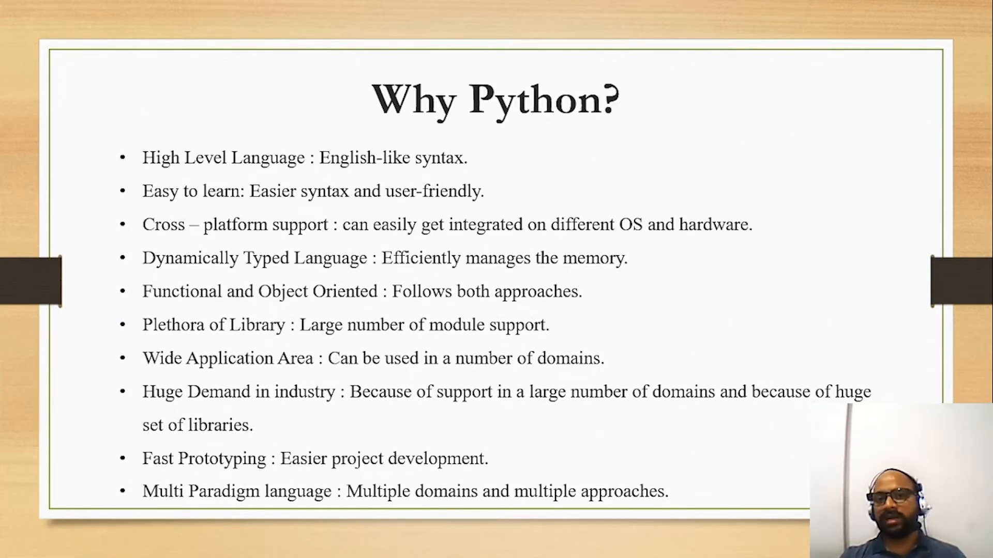
click(146, 11)
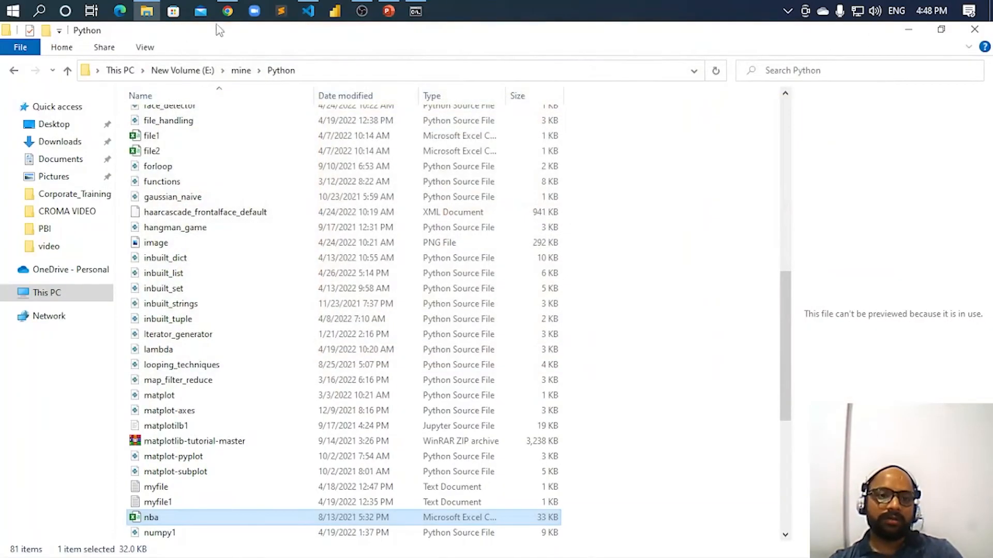
mouse_move(133, 75)
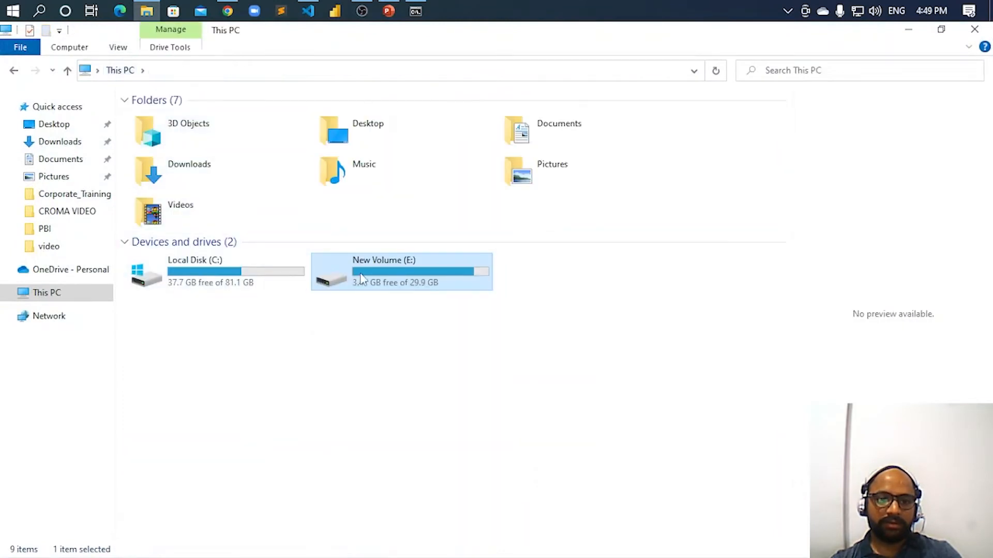
Open New Volume (E:) > Course_Content and select the Python Training Curriculum PDF.
double_click(401, 271)
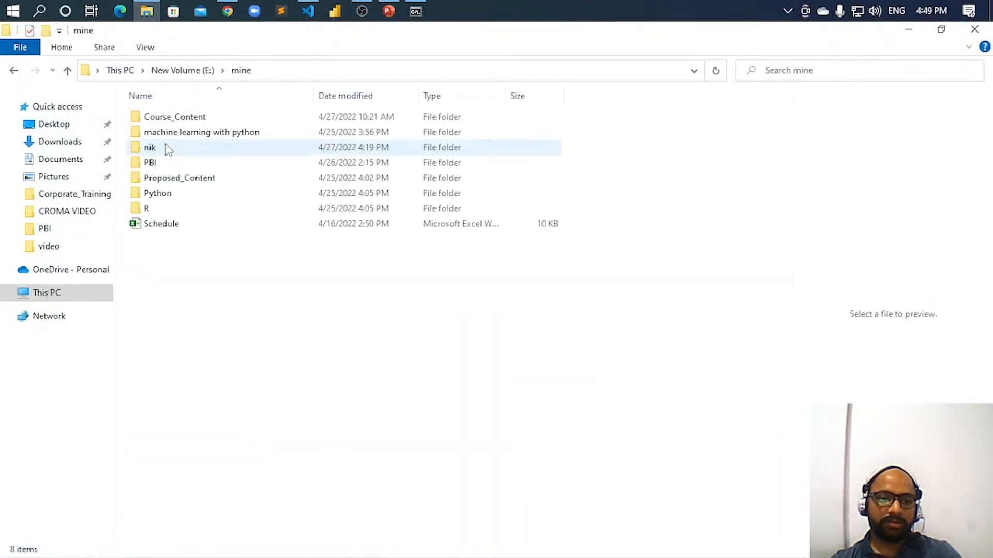
click(175, 117)
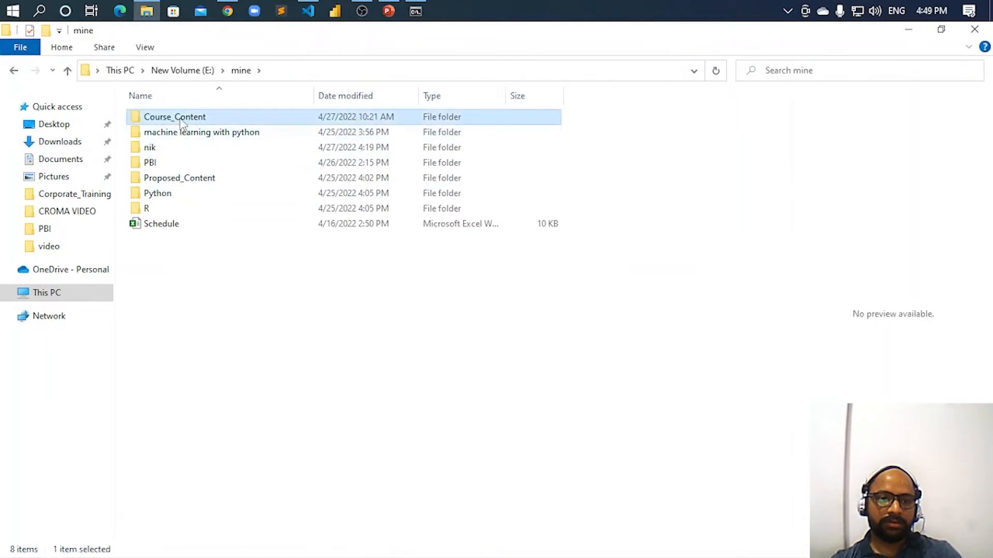
double_click(173, 117)
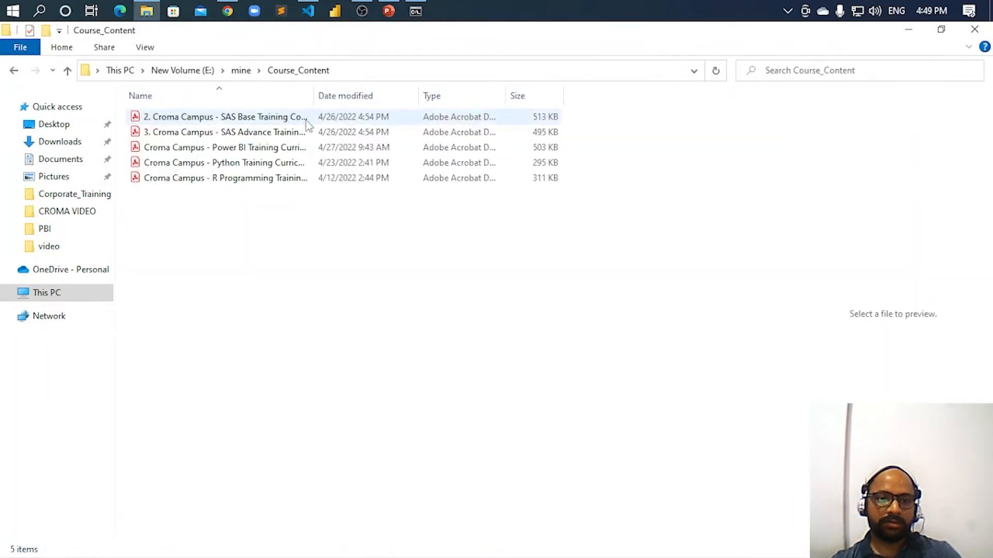
click(224, 162)
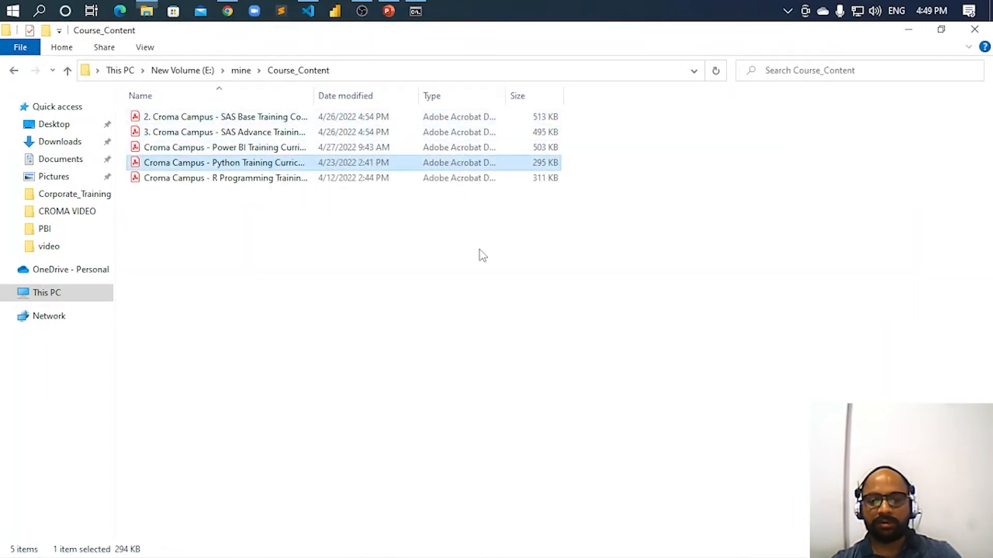
Open the Python Training Curriculum PDF in Acrobat Reader and expand the Export PDF options pane.
double_click(223, 162)
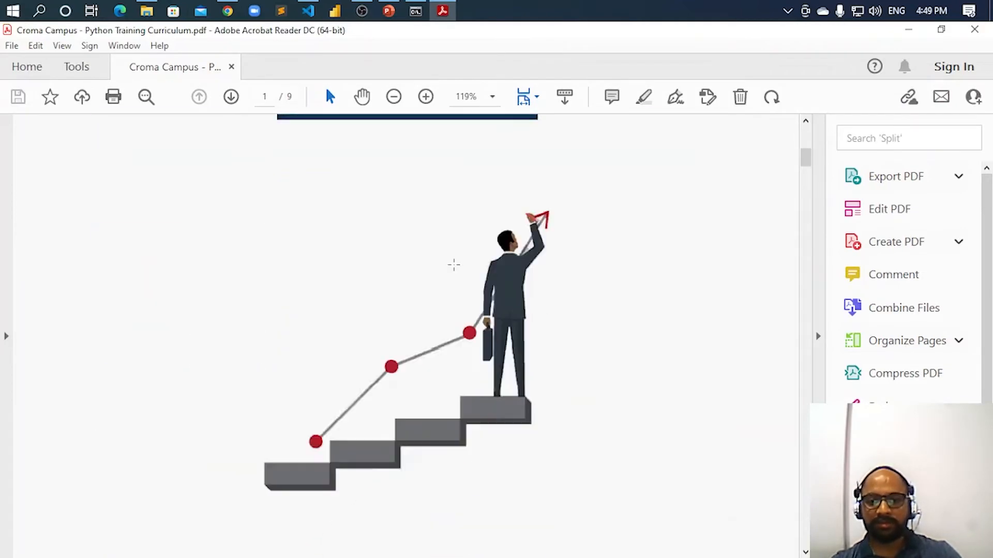
scroll(down, 3)
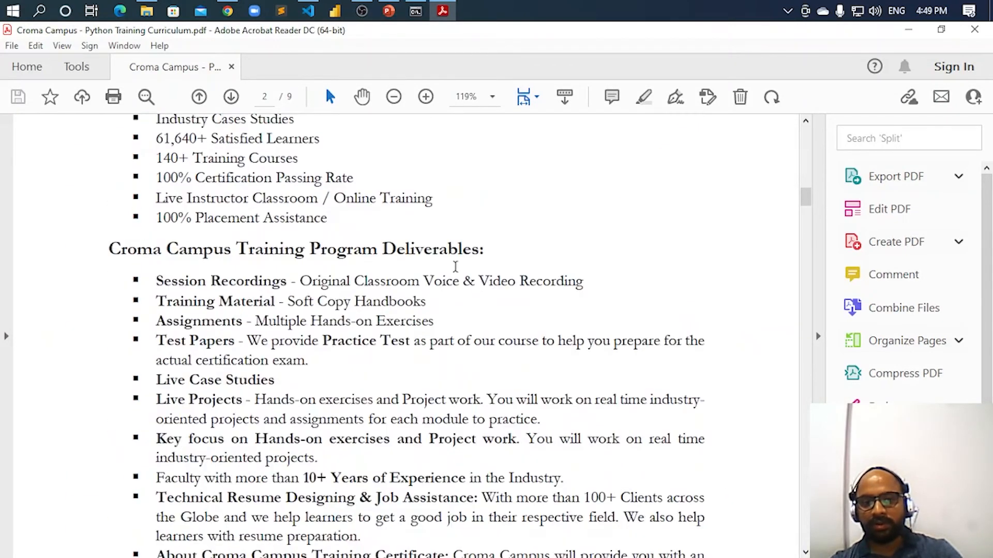
click(231, 96)
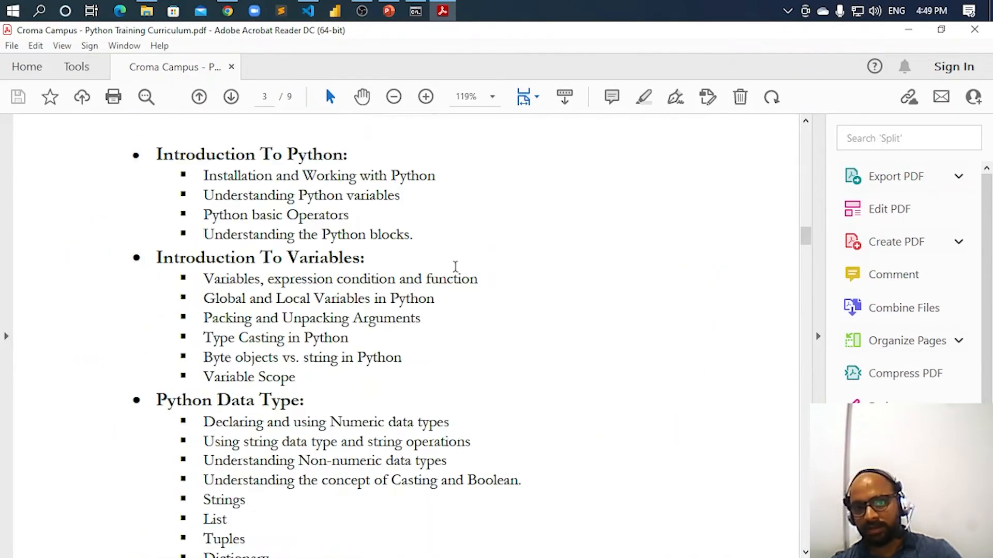
click(957, 175)
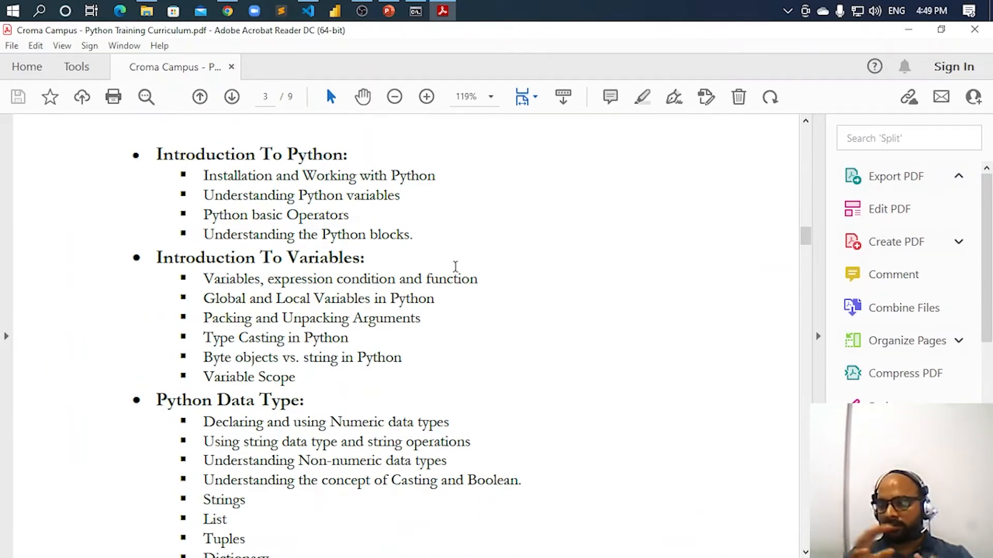
click(896, 176)
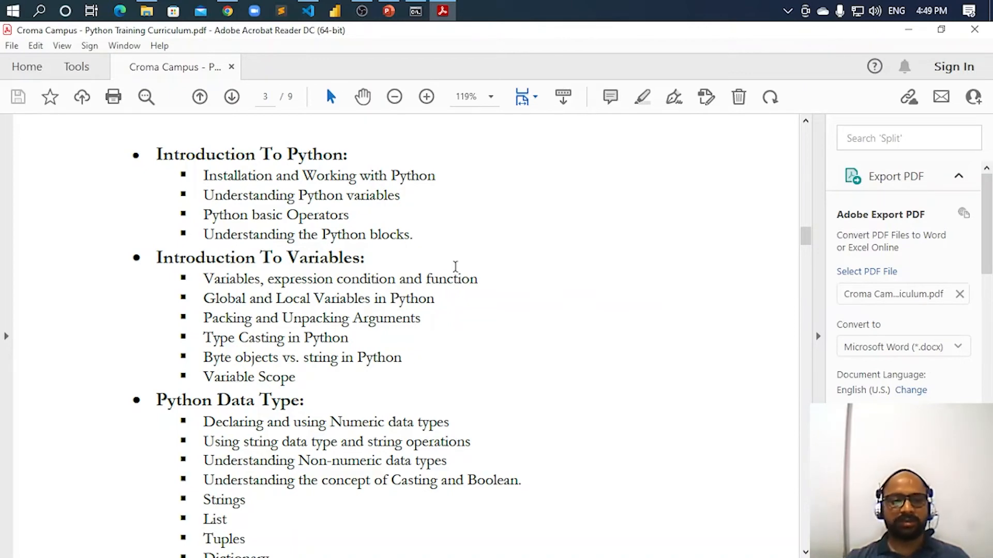
Read the early curriculum pages down to the Dictionary topics and back up.
scroll(down, 3)
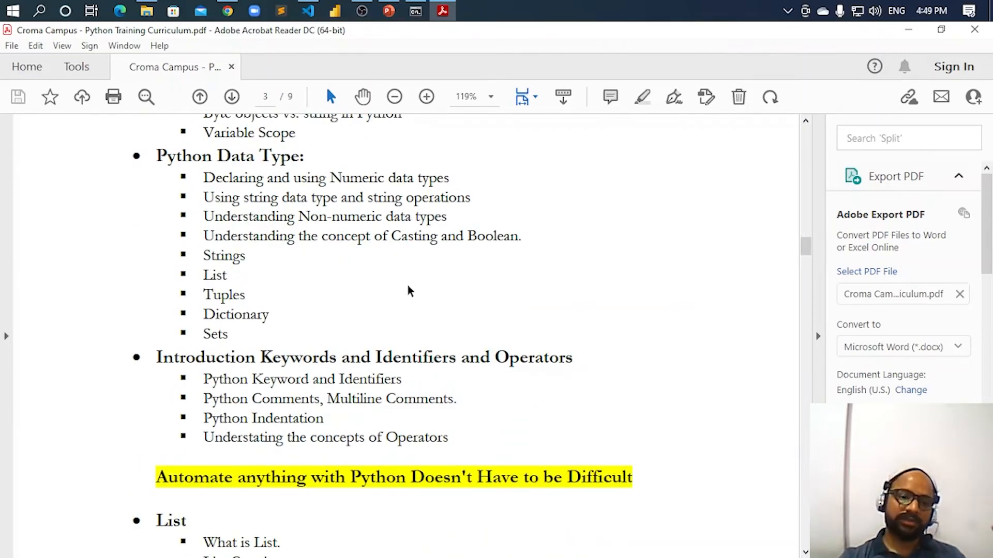
scroll(down, 3)
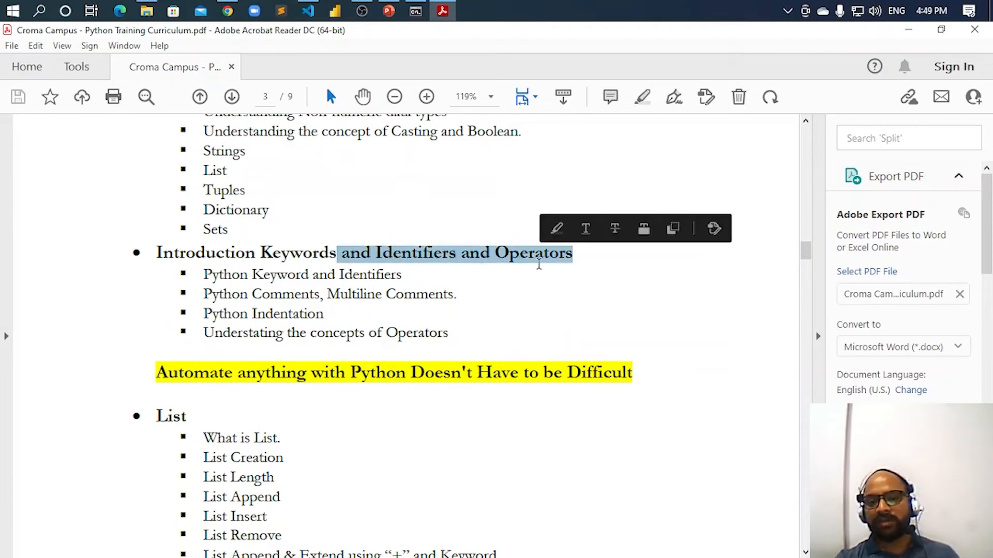
scroll(down, 3)
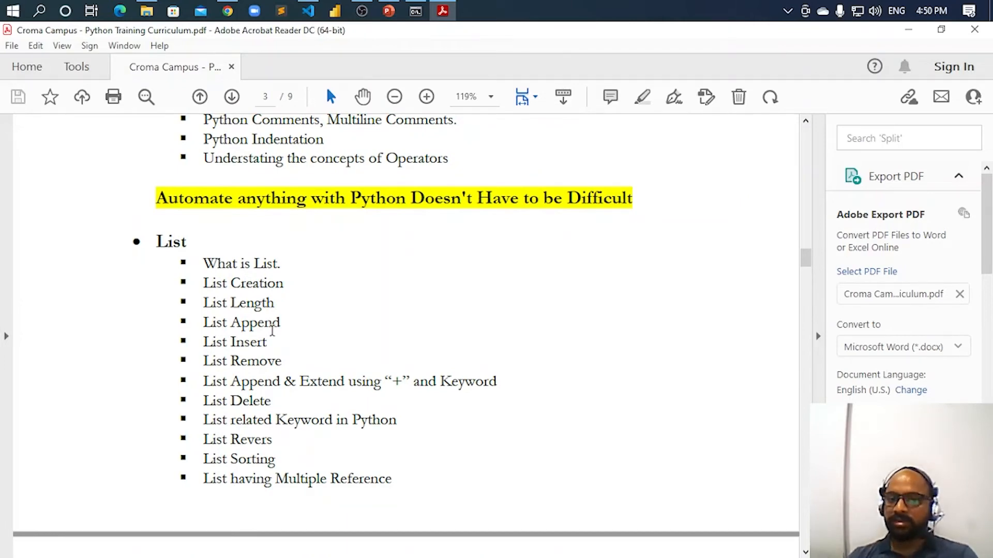
scroll(up, 3)
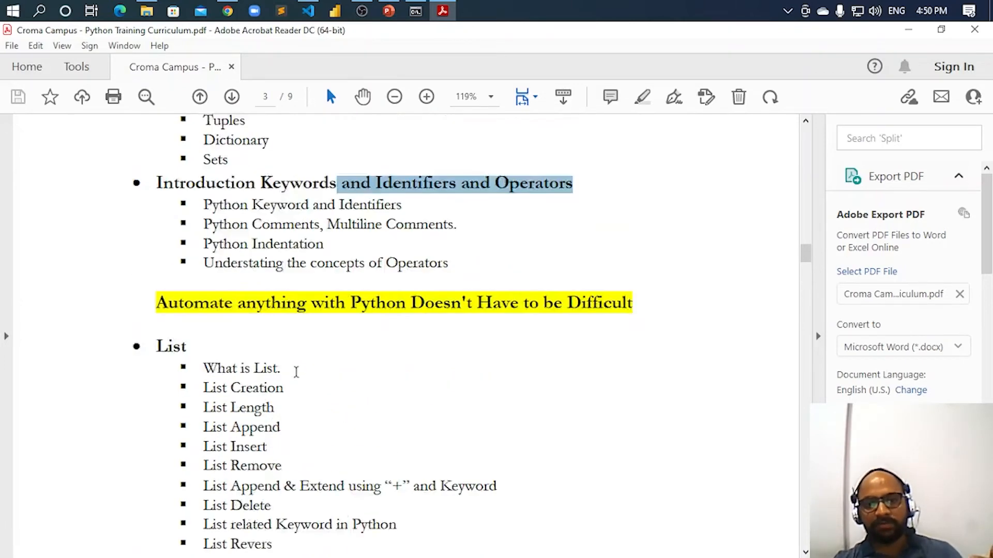
scroll(up, 3)
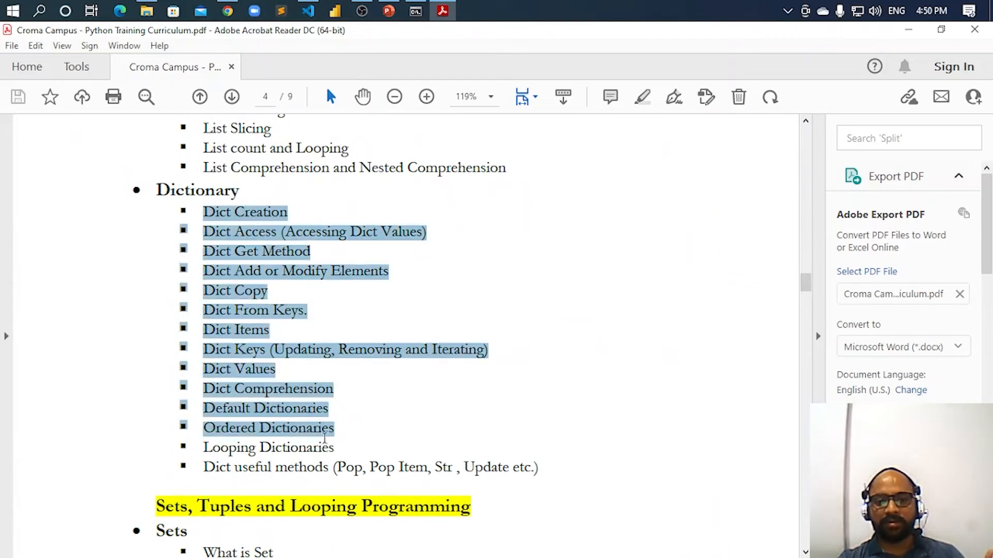
click(507, 410)
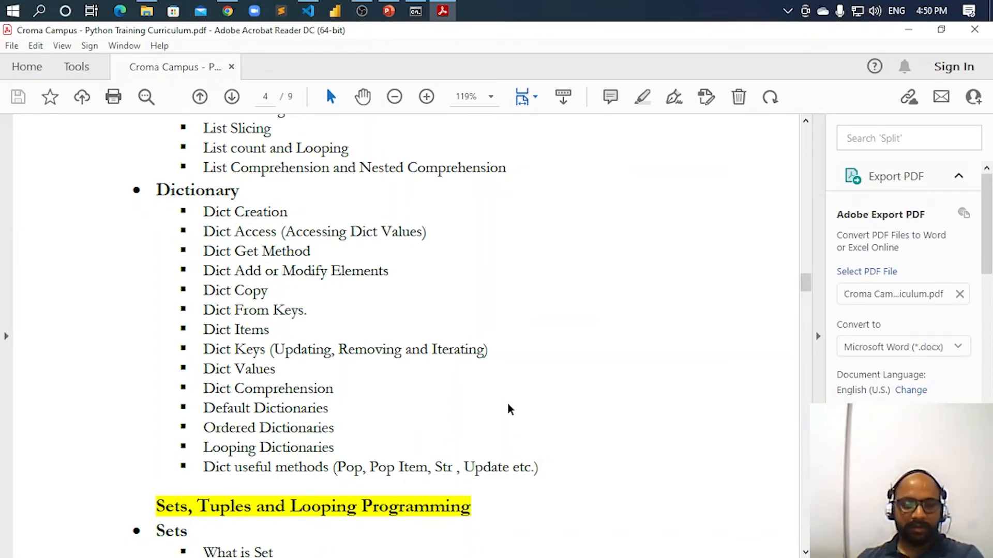
Read on through the functions, modules and packages topics on page 5, reaching page 6.
scroll(down, 3)
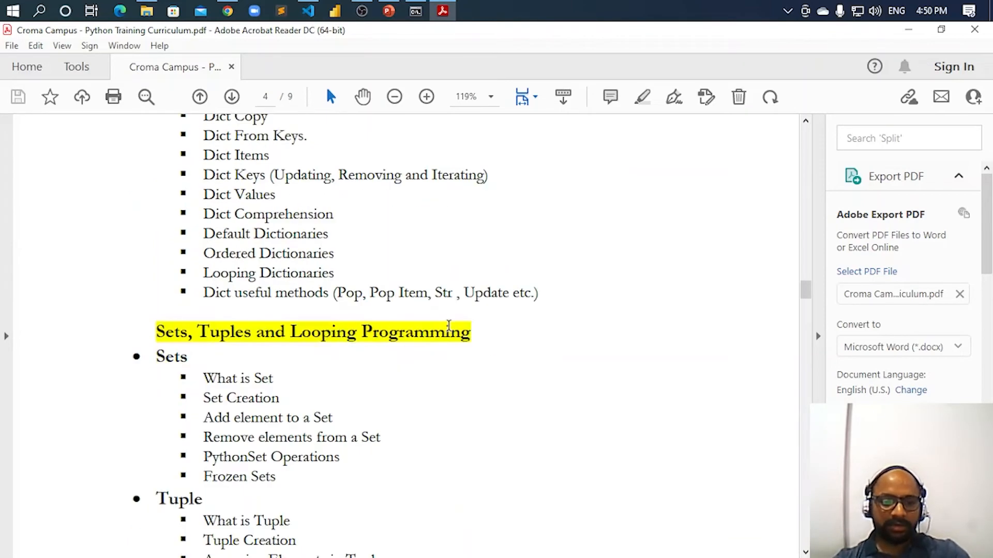
scroll(down, 3)
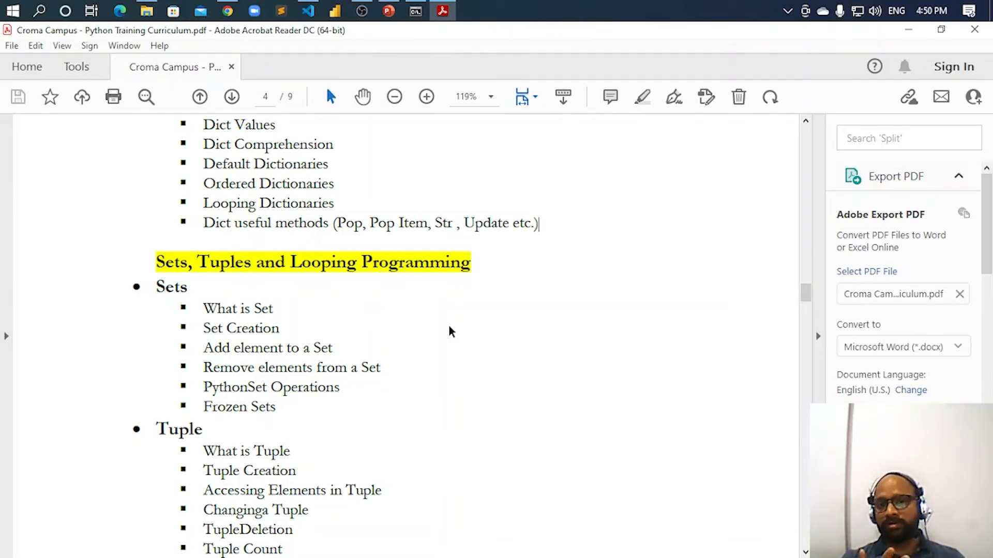
scroll(down, 3)
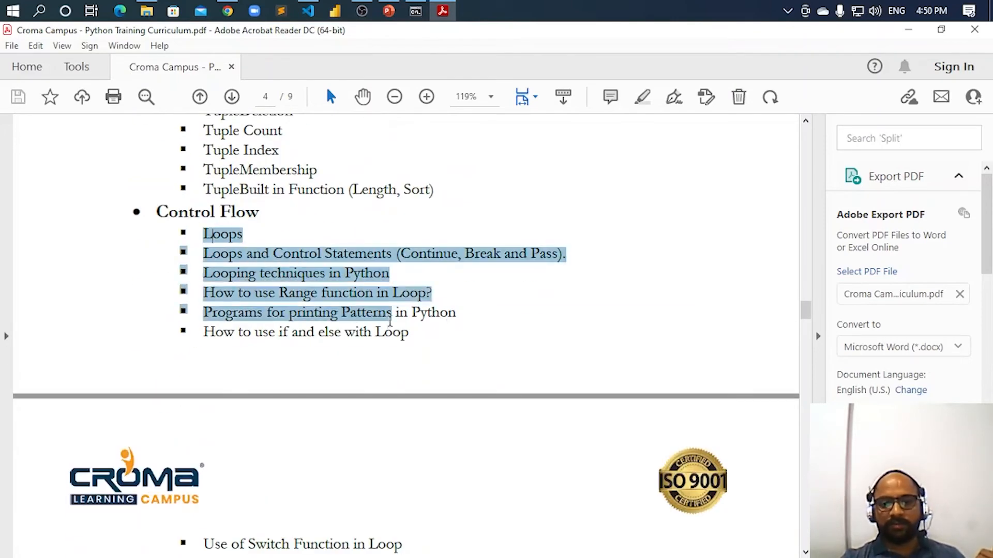
scroll(down, 3)
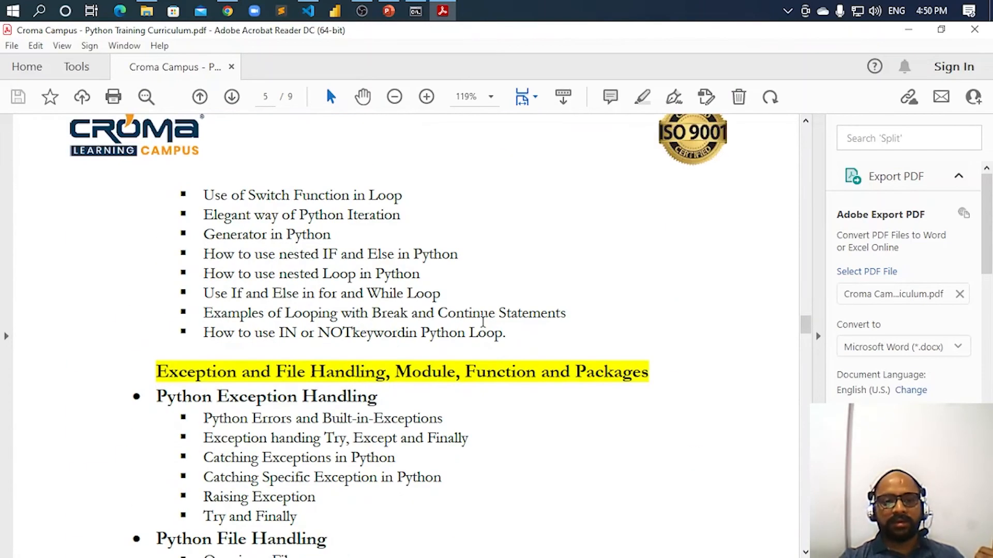
scroll(down, 3)
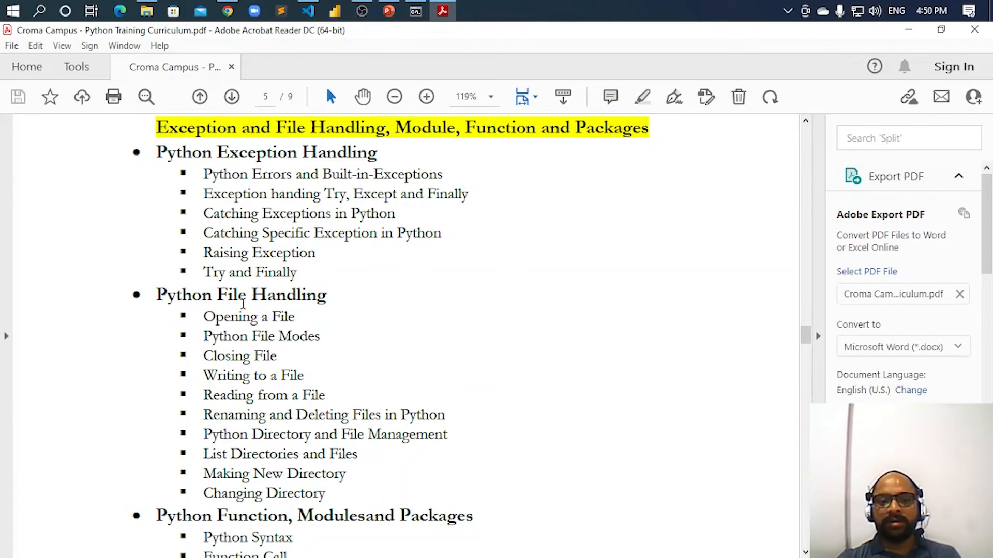
scroll(down, 3)
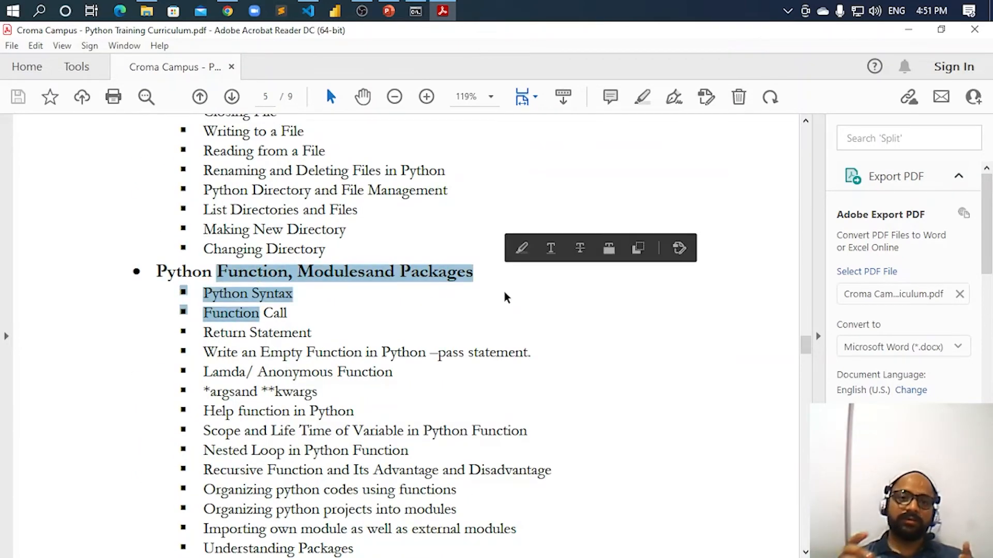
click(506, 297)
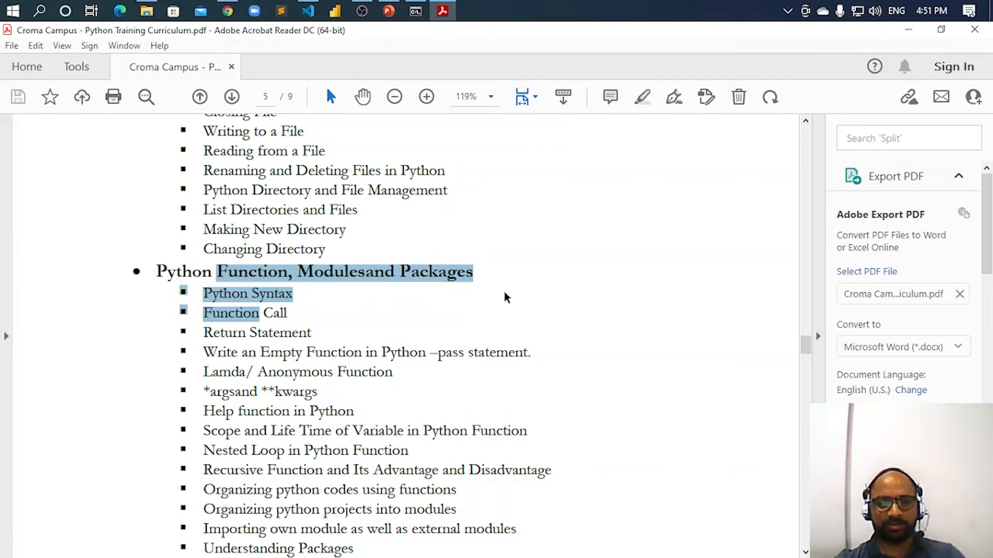
click(231, 96)
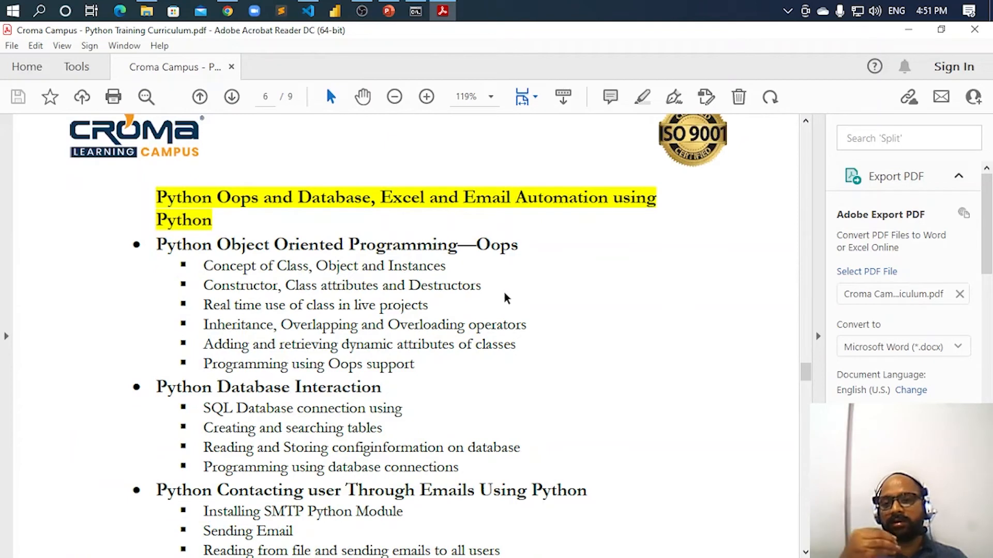
mouse_move(146, 232)
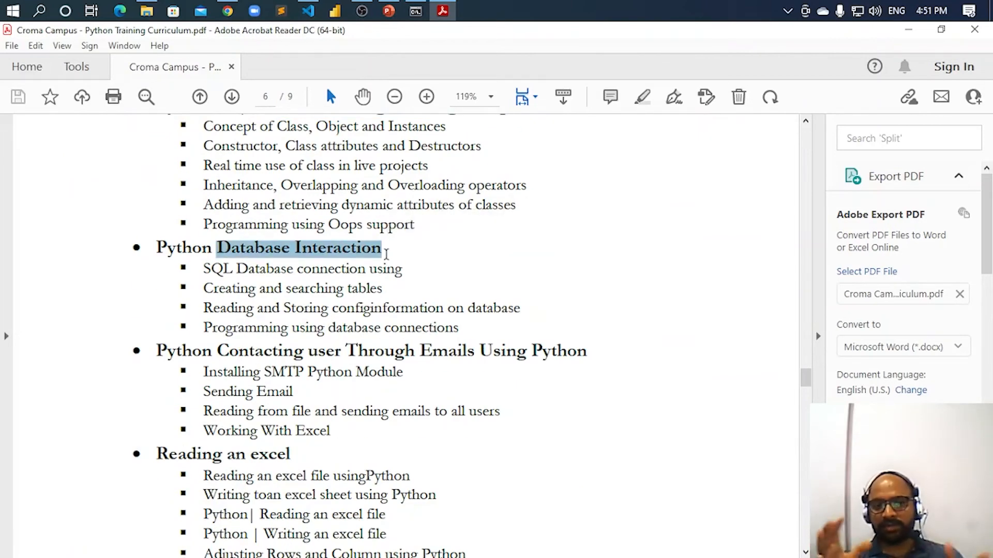
Read pages 6 and 7 past the Excel and OS topics to the Pandas joins list on page 8.
scroll(down, 3)
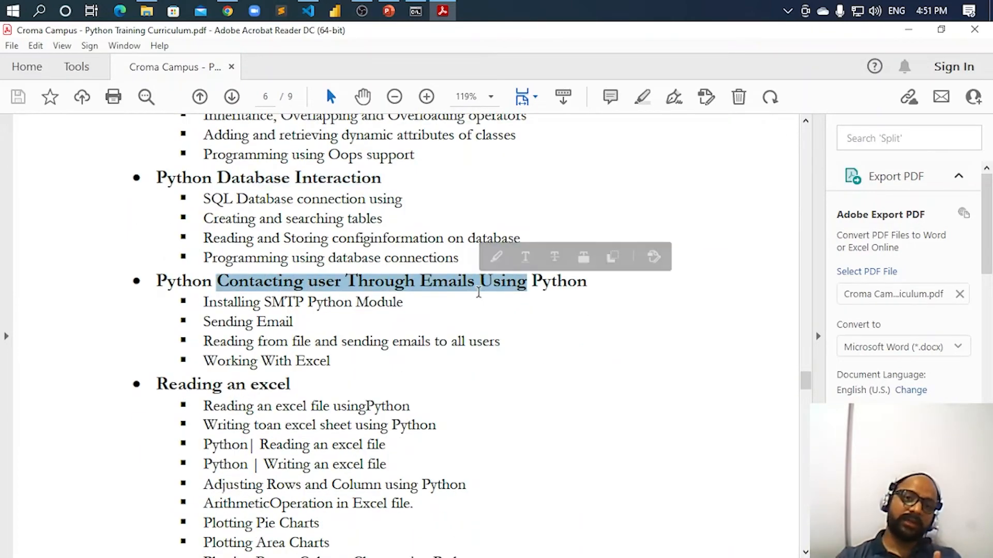
scroll(down, 3)
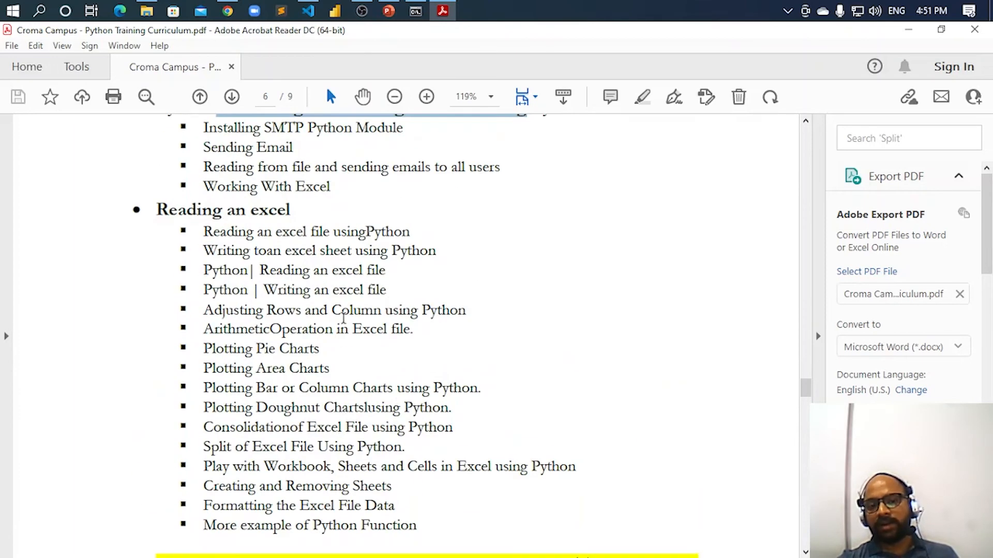
scroll(down, 3)
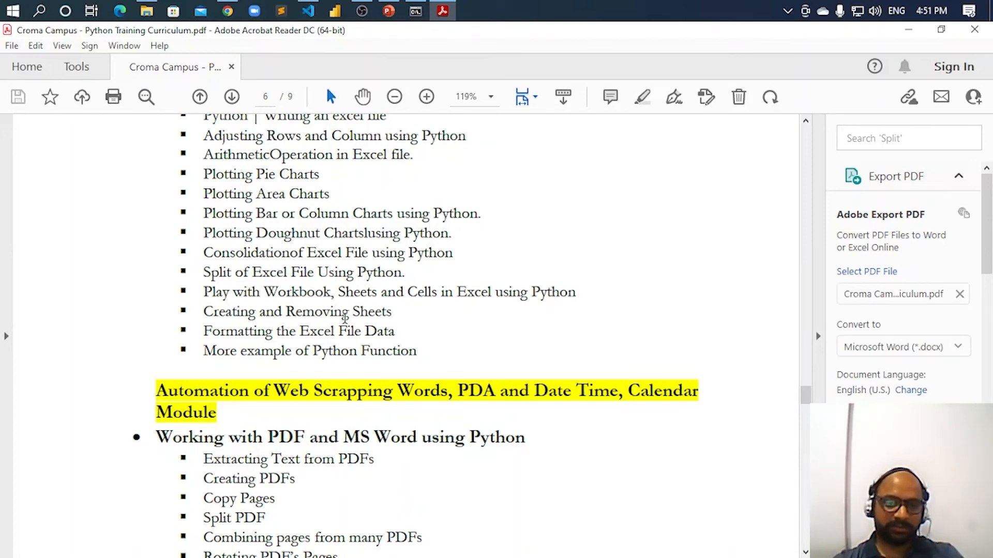
click(231, 96)
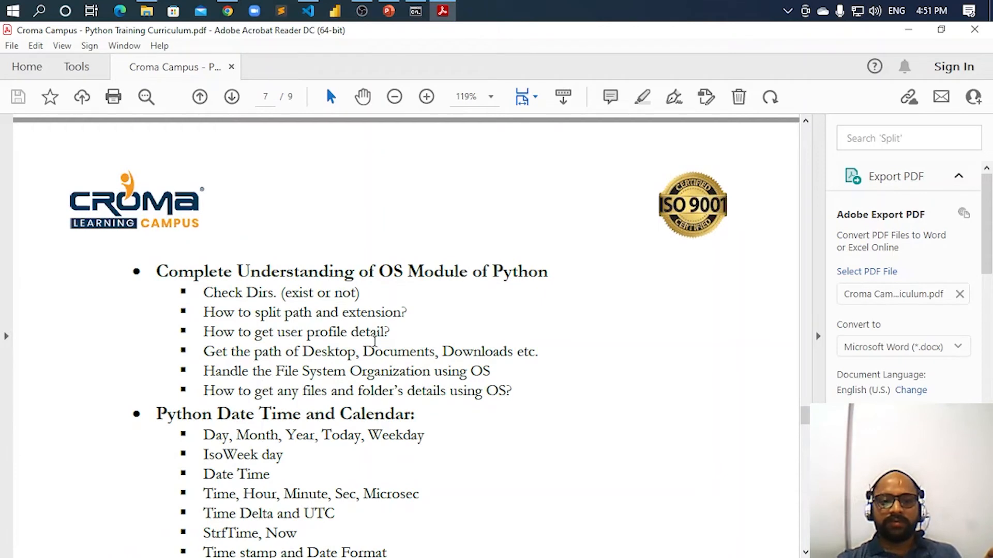
mouse_move(223, 435)
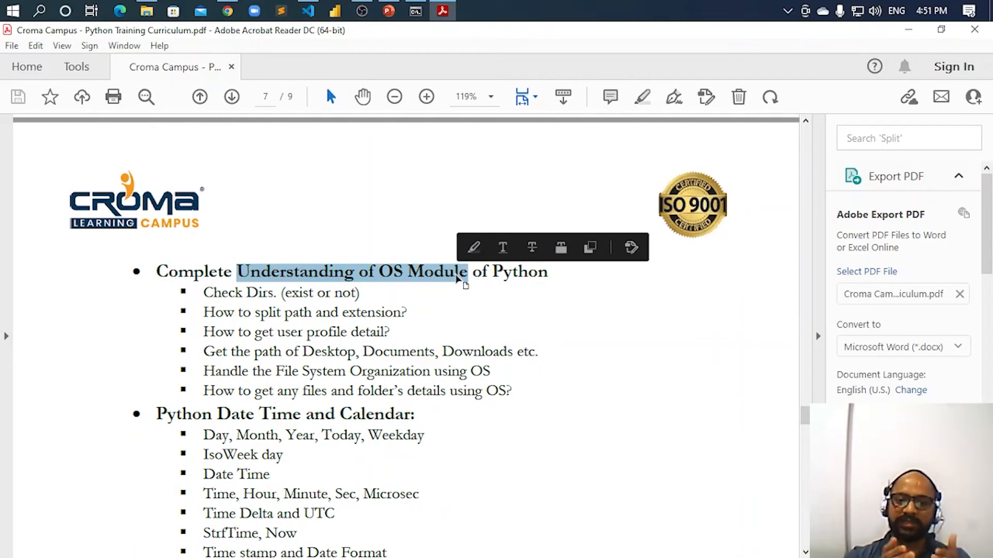
scroll(down, 3)
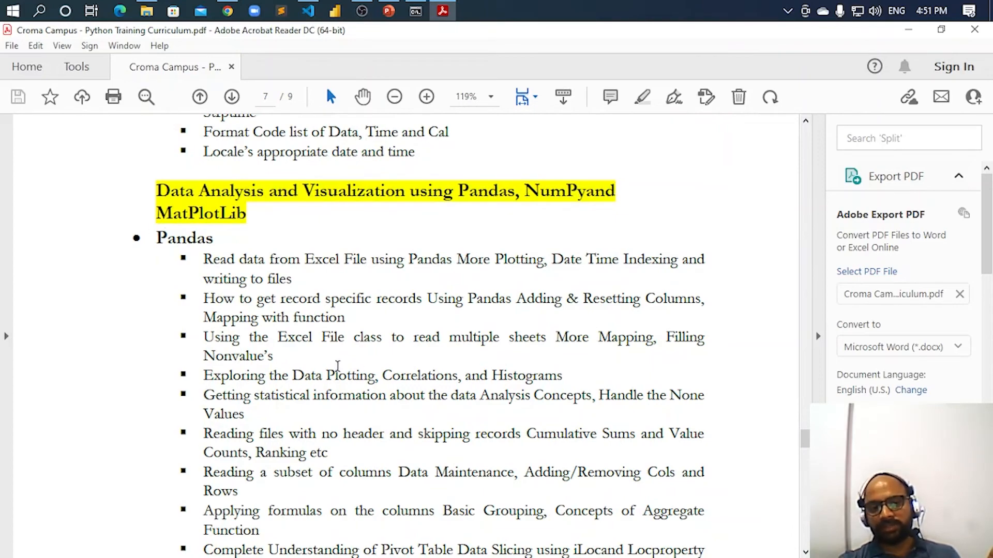
scroll(down, 3)
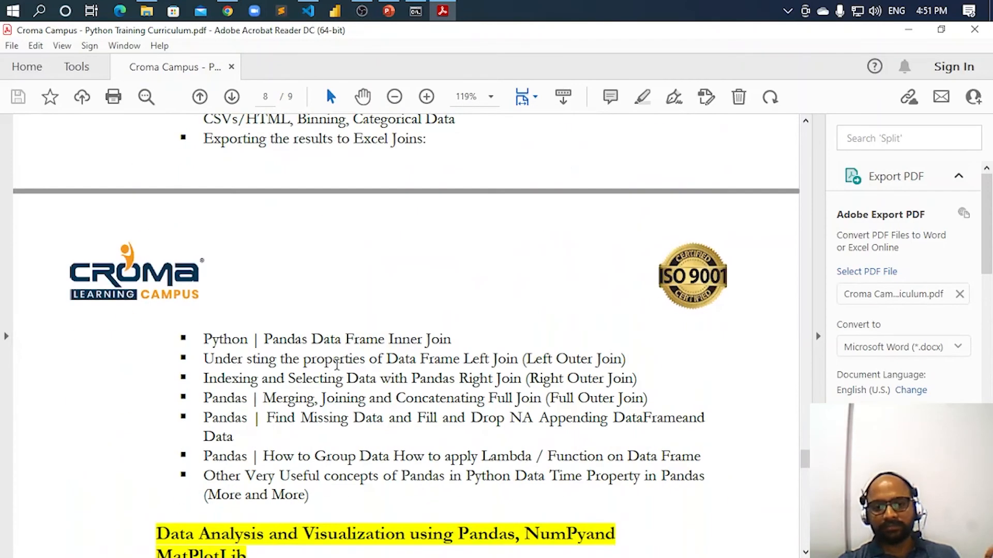
Read to the final Seaborn topics on page 9, scroll back up, and close the curriculum PDF.
scroll(down, 3)
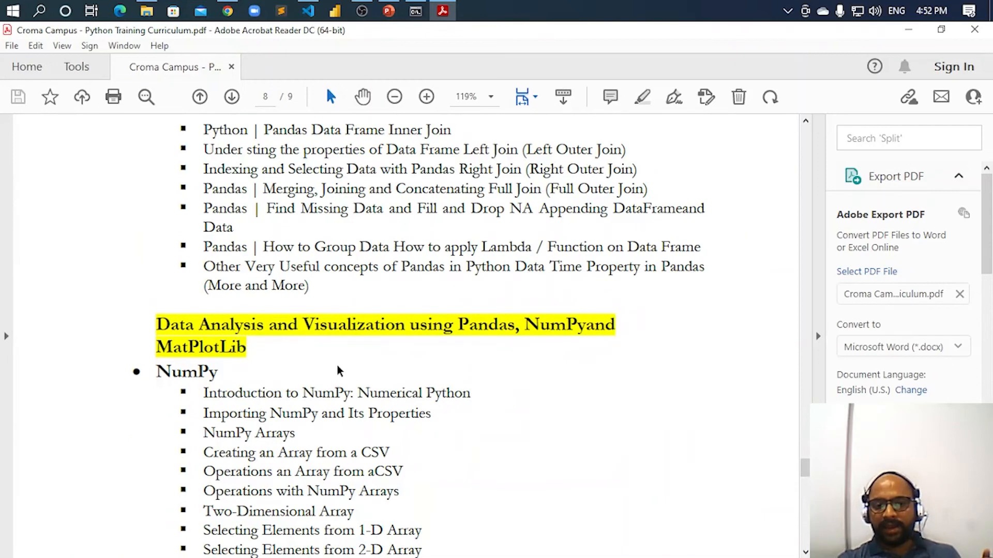
scroll(down, 3)
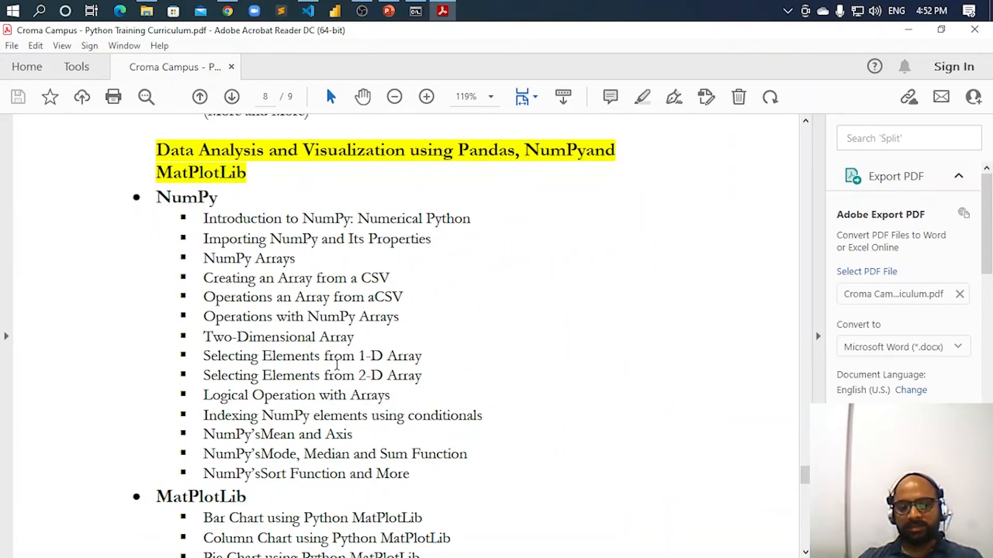
scroll(down, 3)
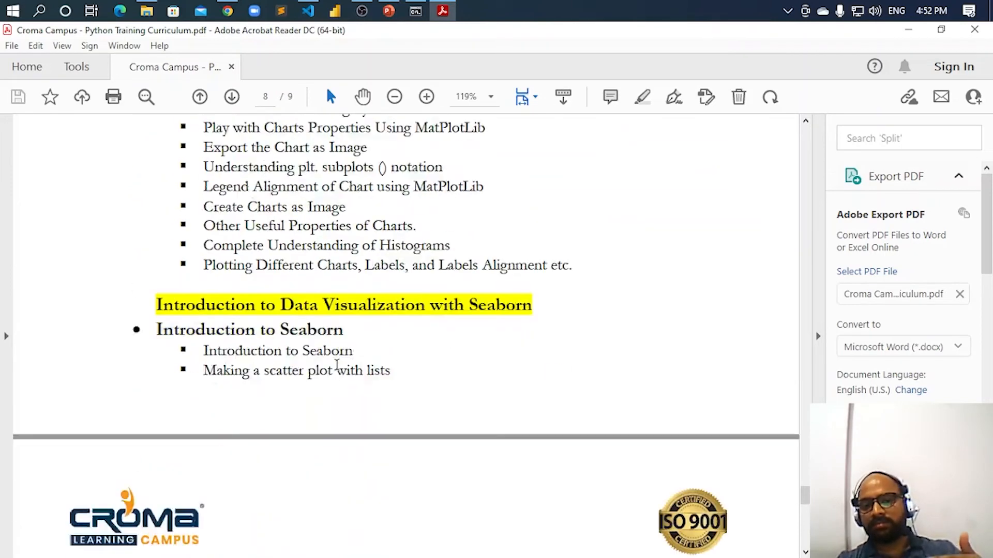
scroll(down, 3)
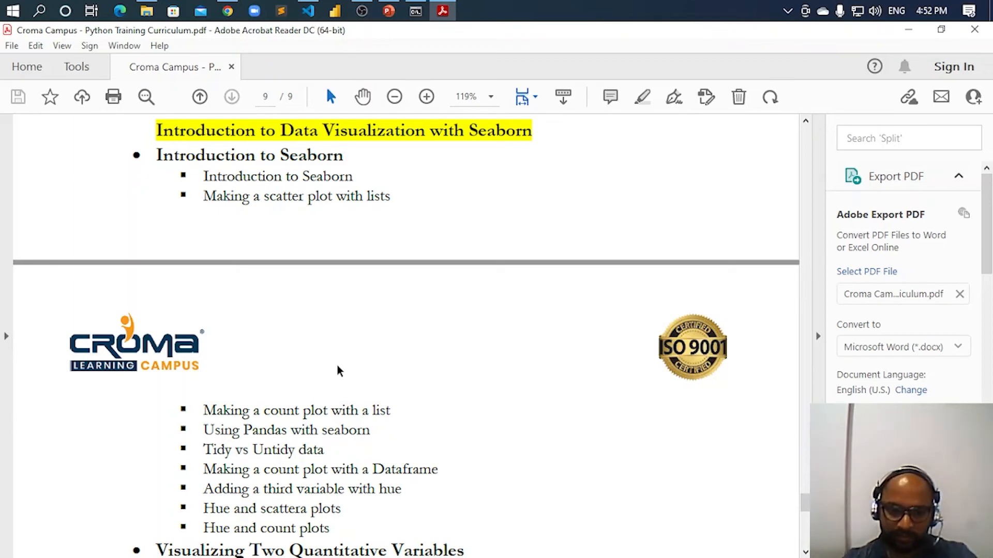
scroll(down, 3)
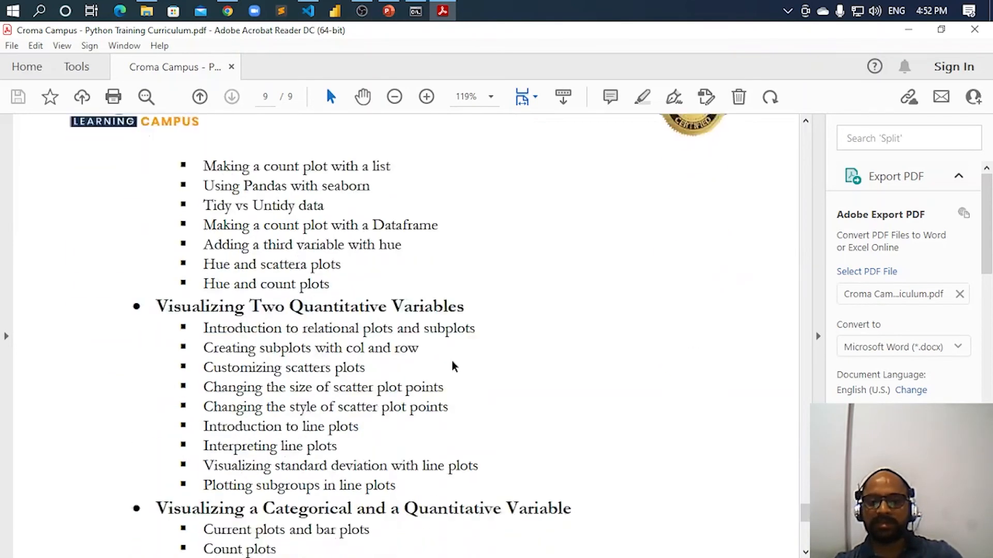
scroll(down, 3)
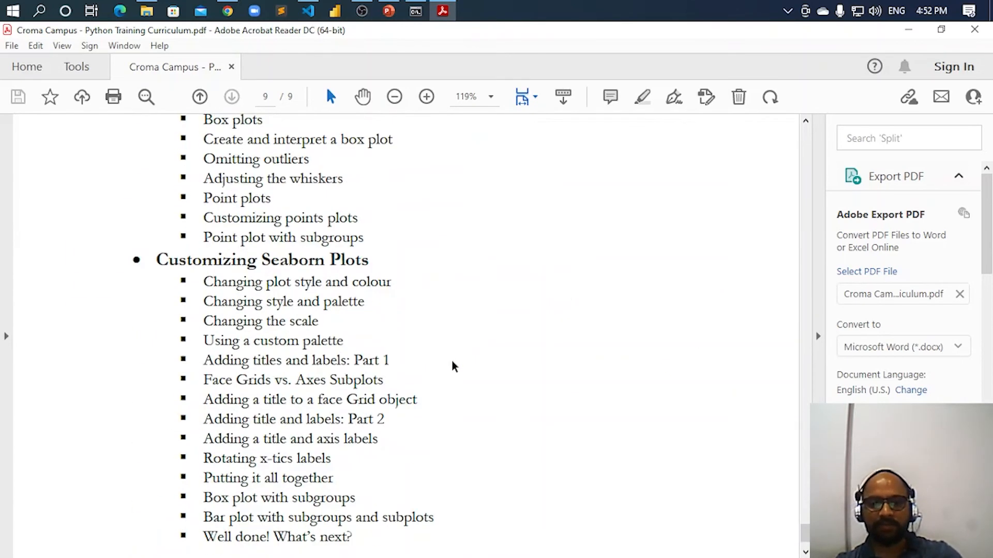
scroll(up, 3)
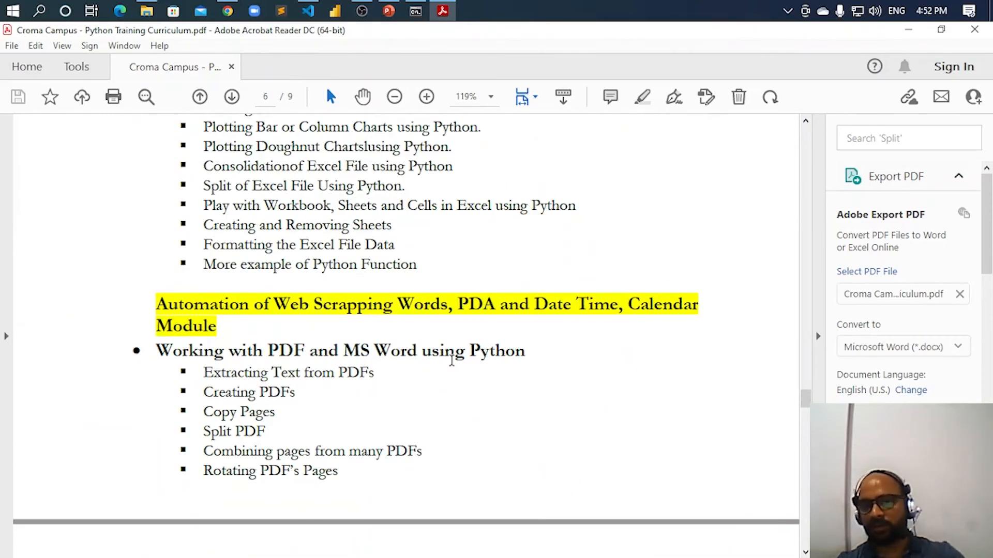
scroll(up, 3)
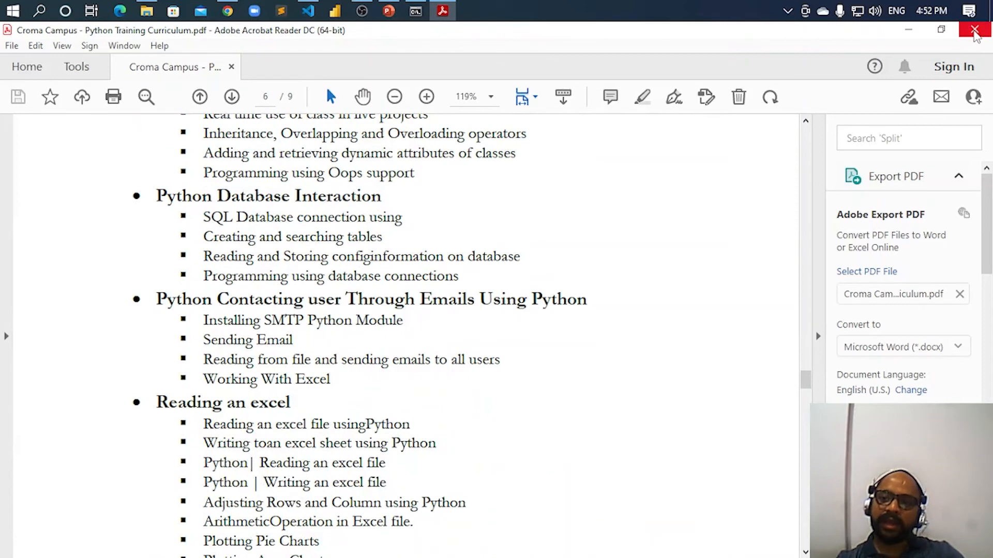
mouse_move(974, 30)
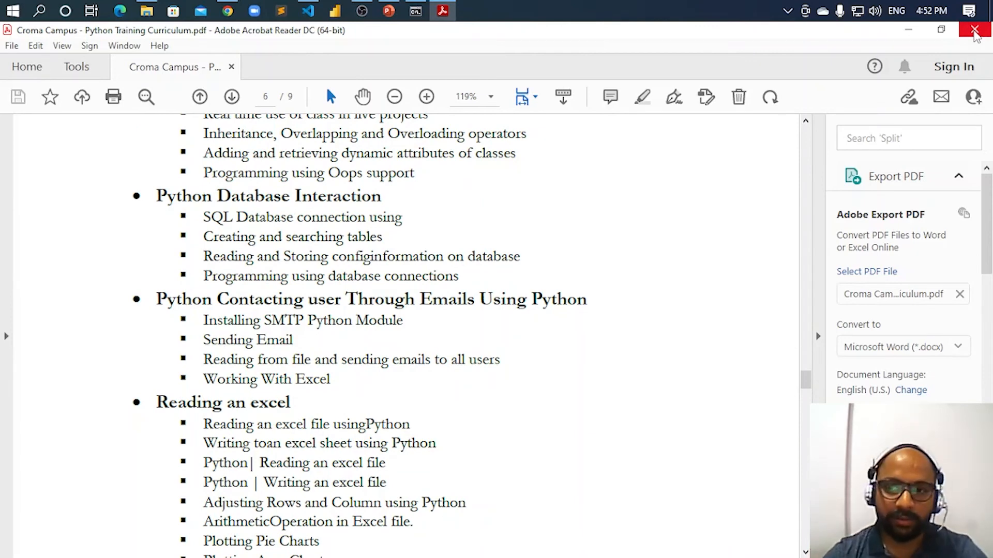
click(974, 30)
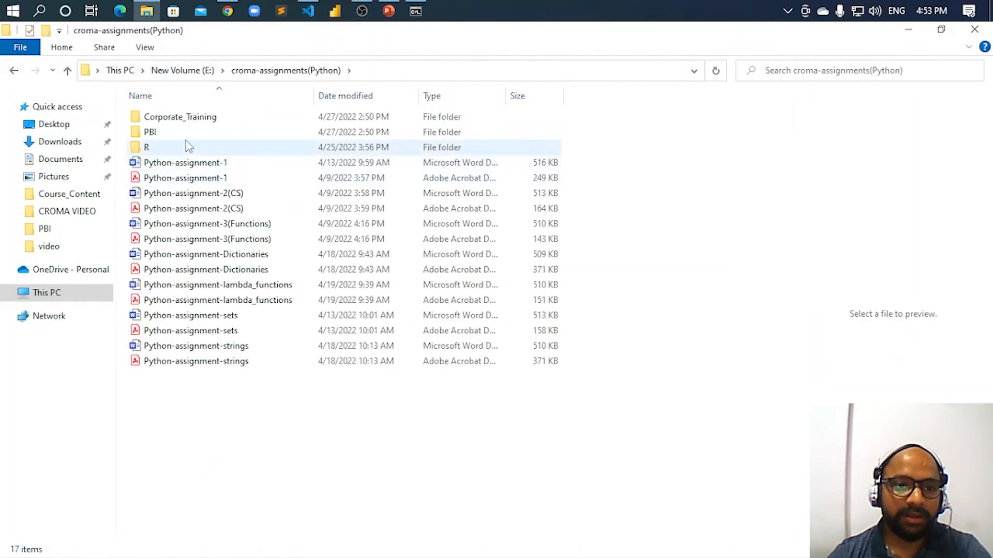
Open Python-assignment-1.pdf, glance at the Operators assignment, and close it.
click(185, 178)
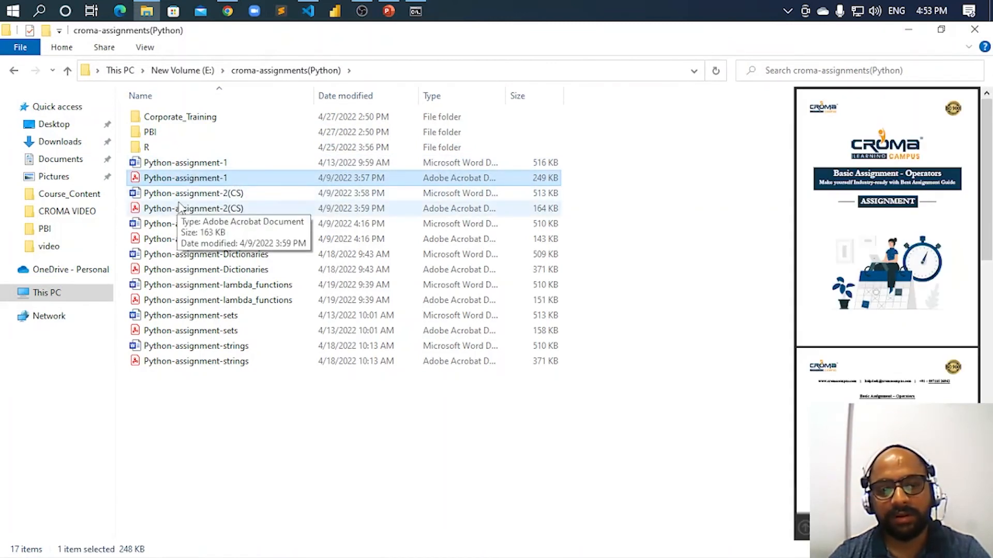
mouse_move(206, 180)
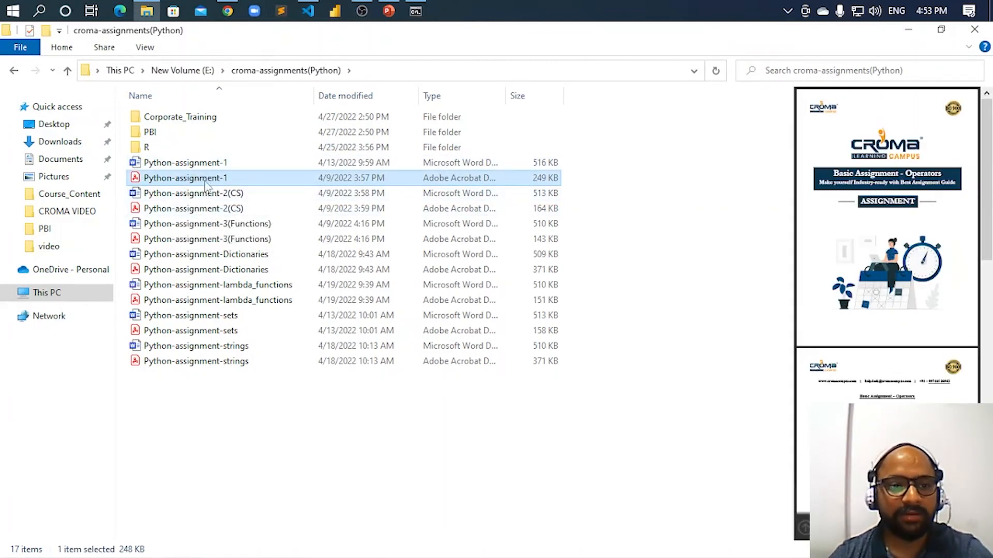
double_click(185, 178)
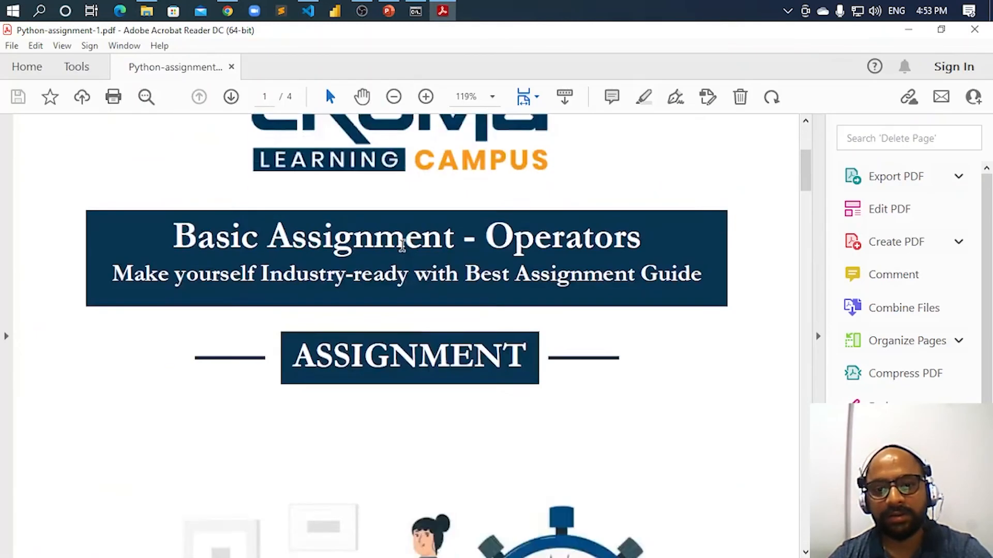
scroll(down, 3)
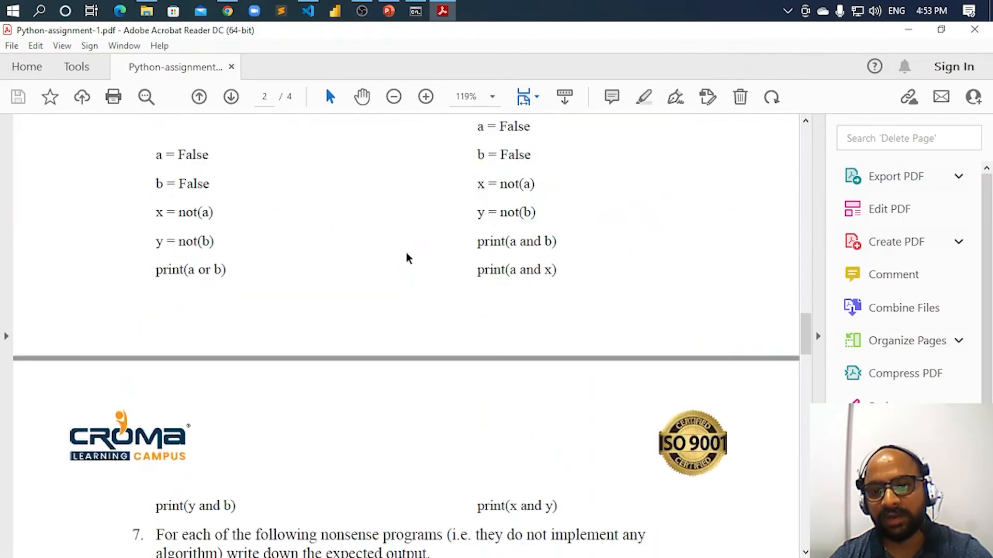
click(230, 97)
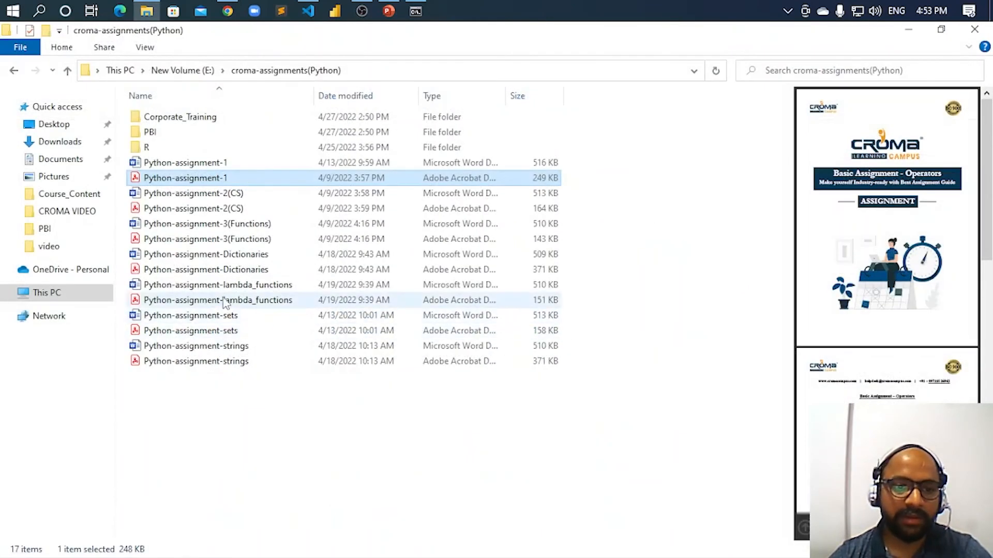
Try opening the lambda functions assignment PDF from the croma-assignments(Python) folder.
click(217, 299)
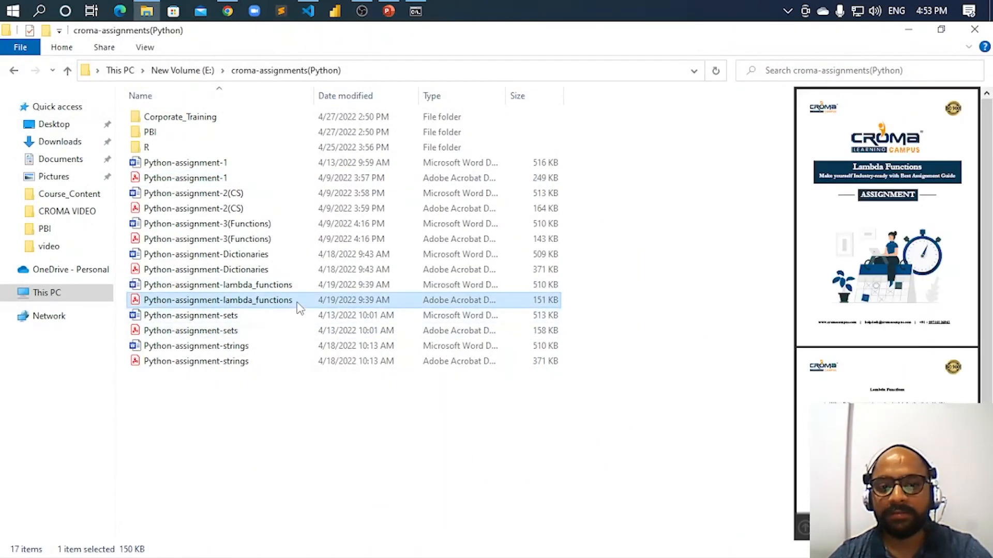
double_click(217, 300)
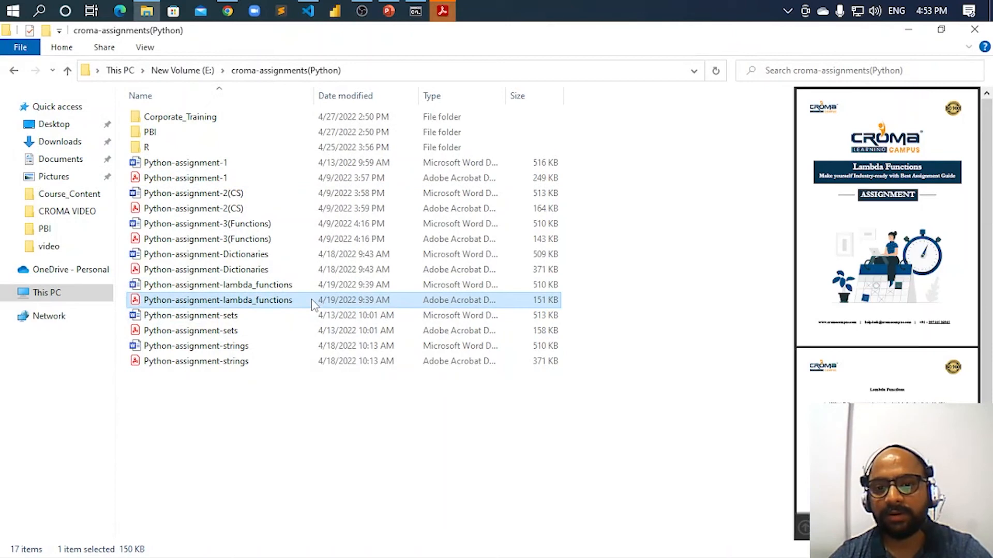
double_click(219, 300)
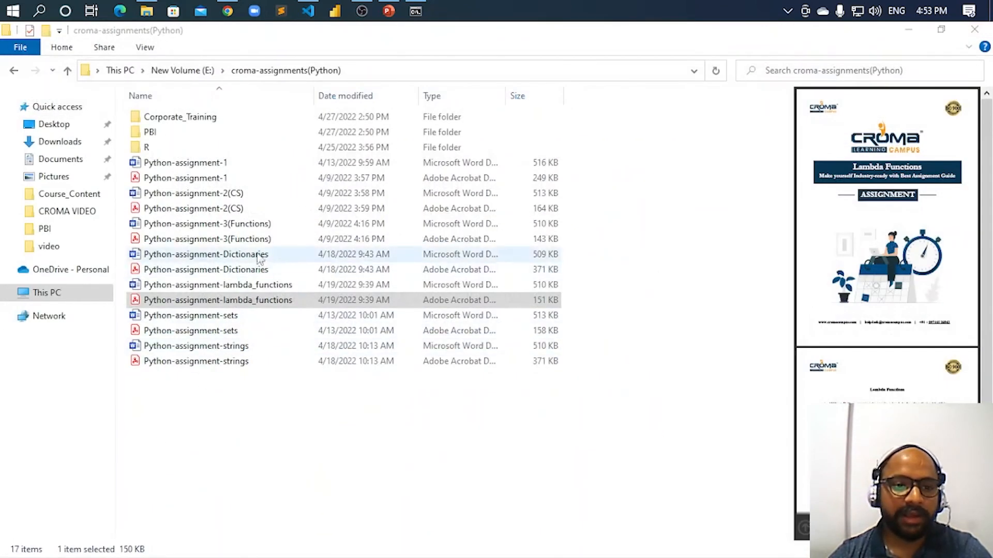
Open Python-assignment-2(CS).pdf and browse its three Control Structures pages.
click(194, 208)
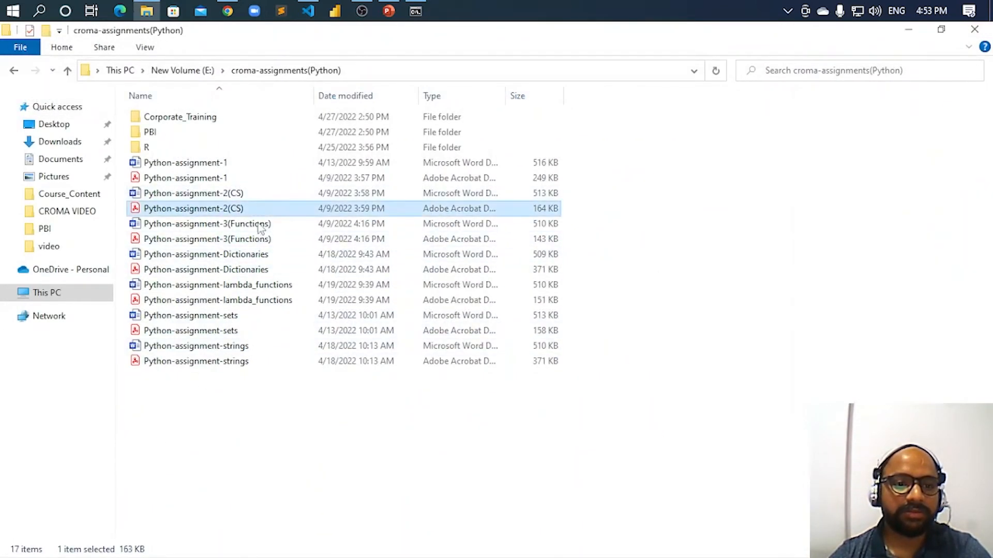
double_click(192, 208)
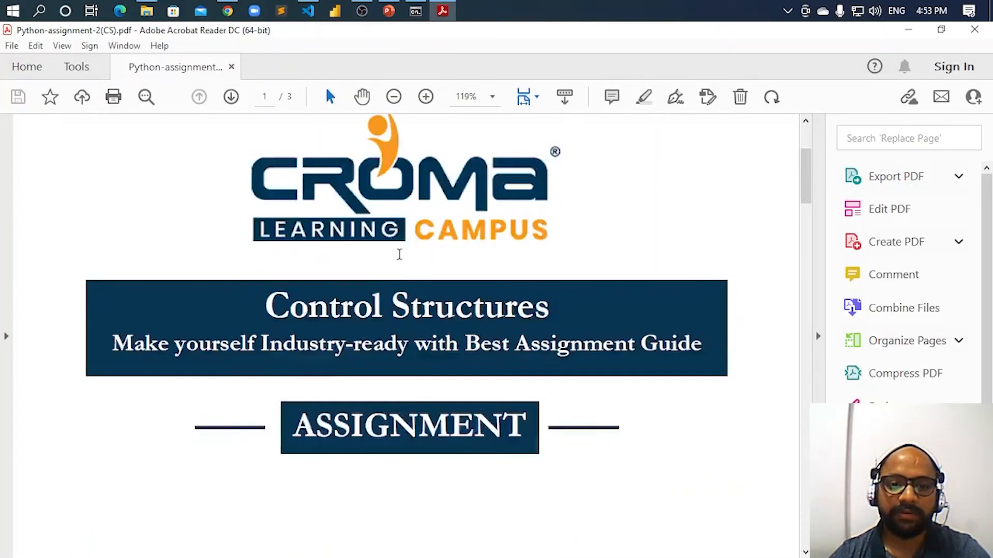
scroll(down, 3)
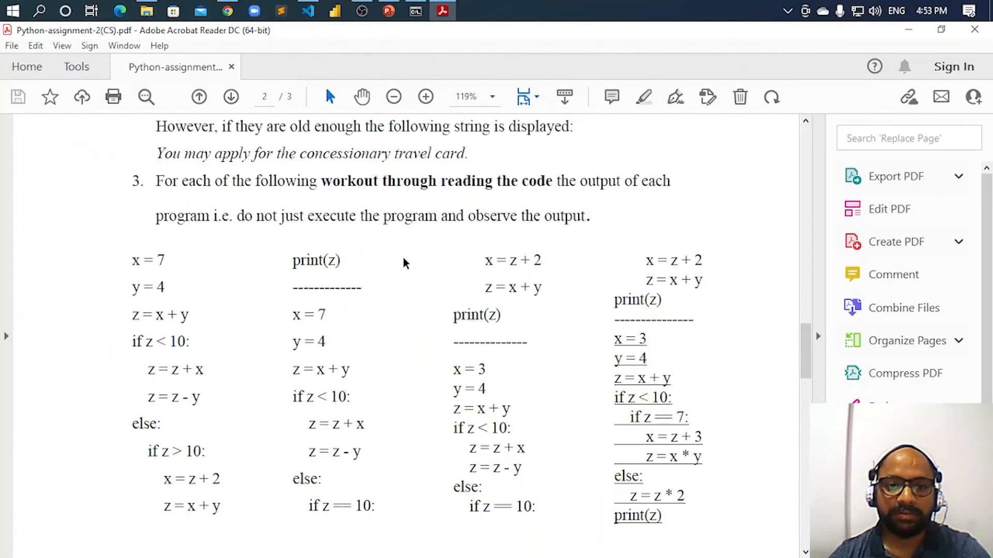
click(230, 96)
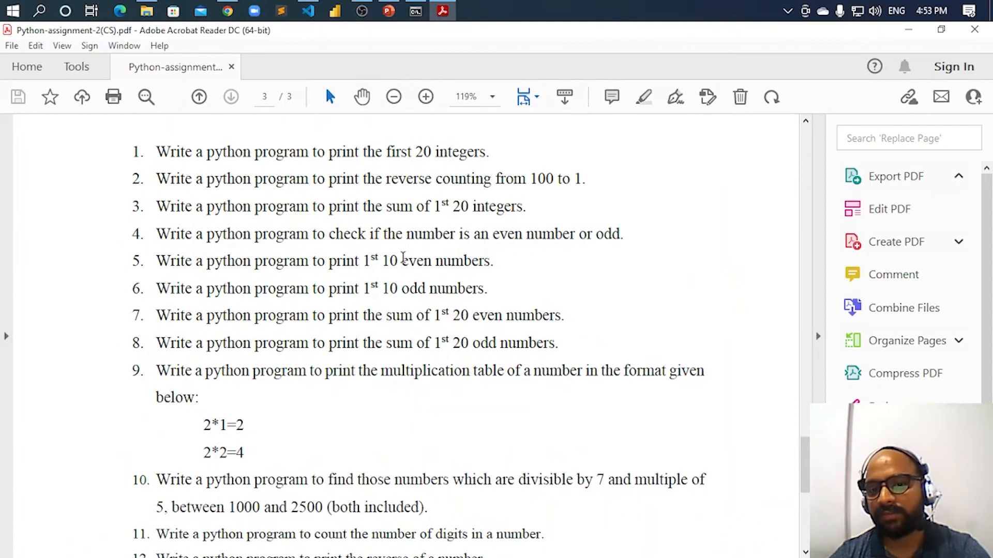
click(198, 96)
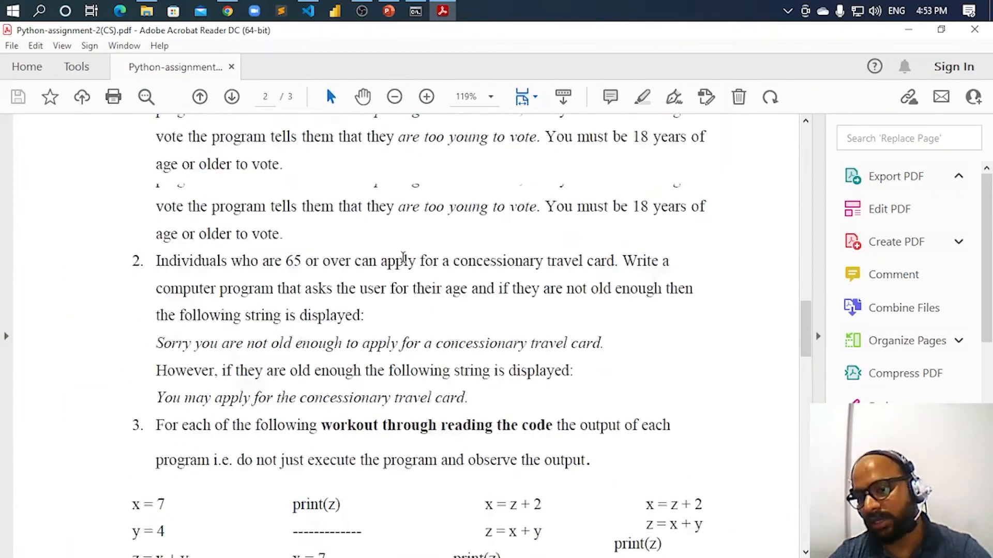